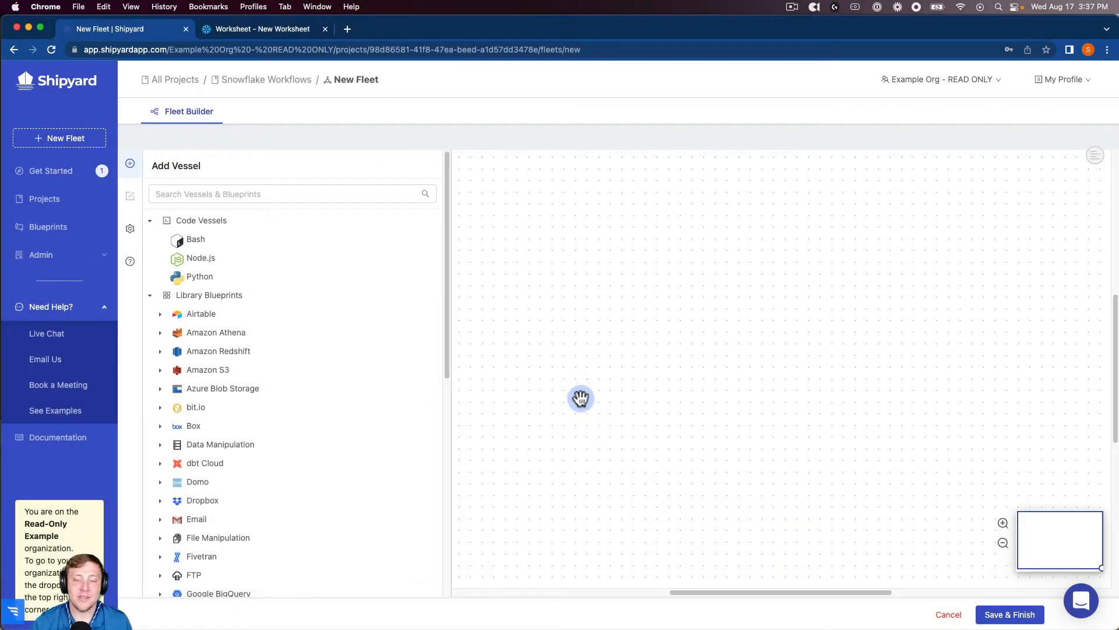
mouse_move(560, 368)
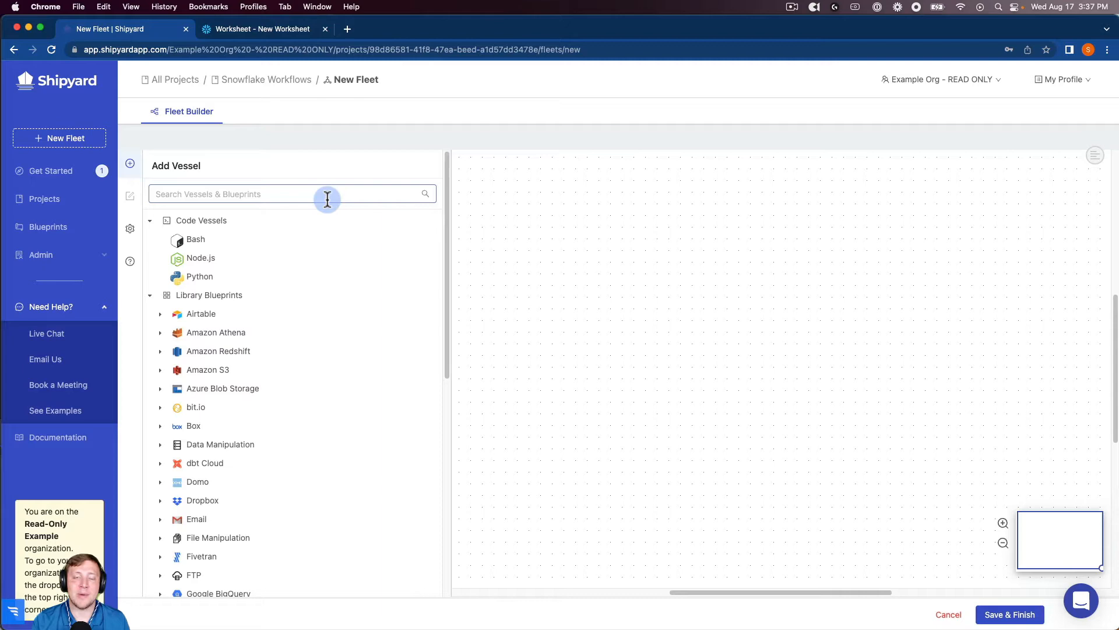
Add a Google Drive Download Files vessel and name it 'Download Zipped File'.
text(google dr)
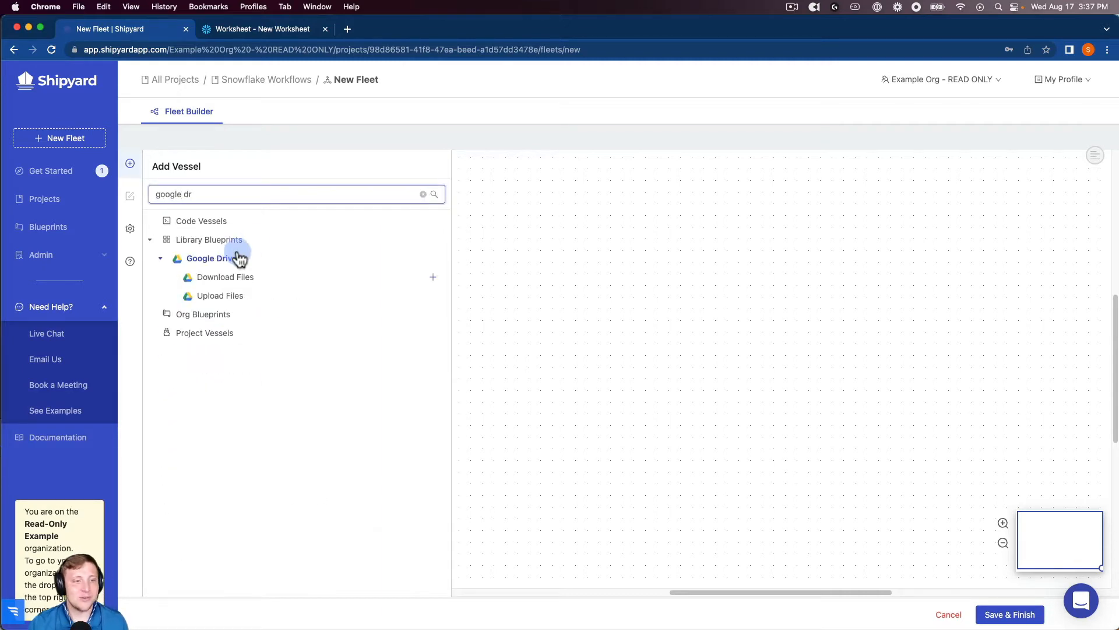
click(220, 277)
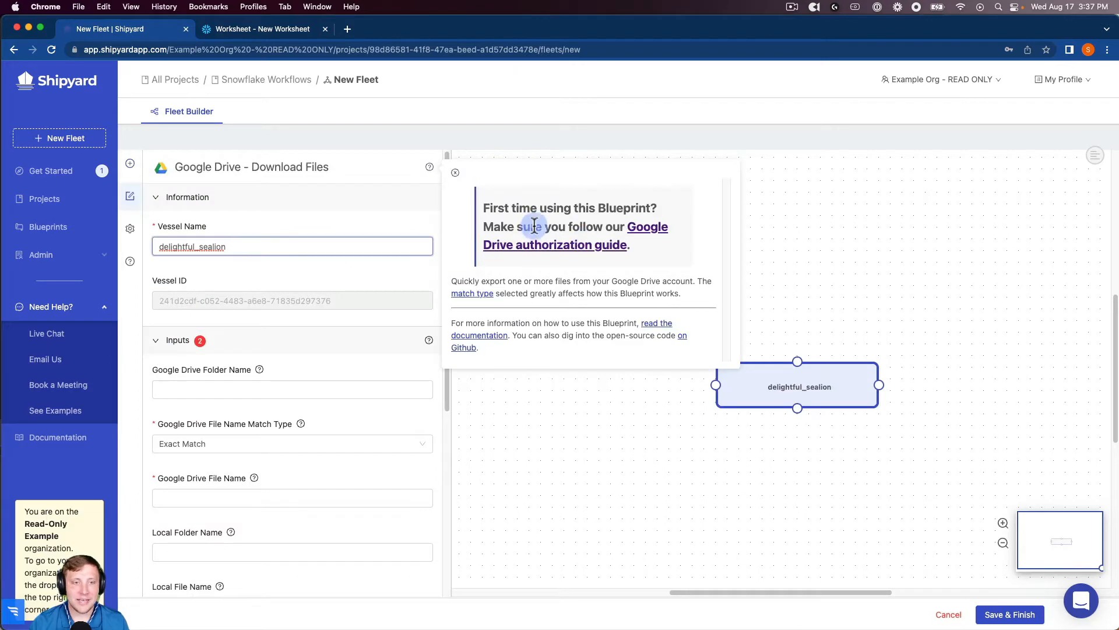
mouse_move(586, 238)
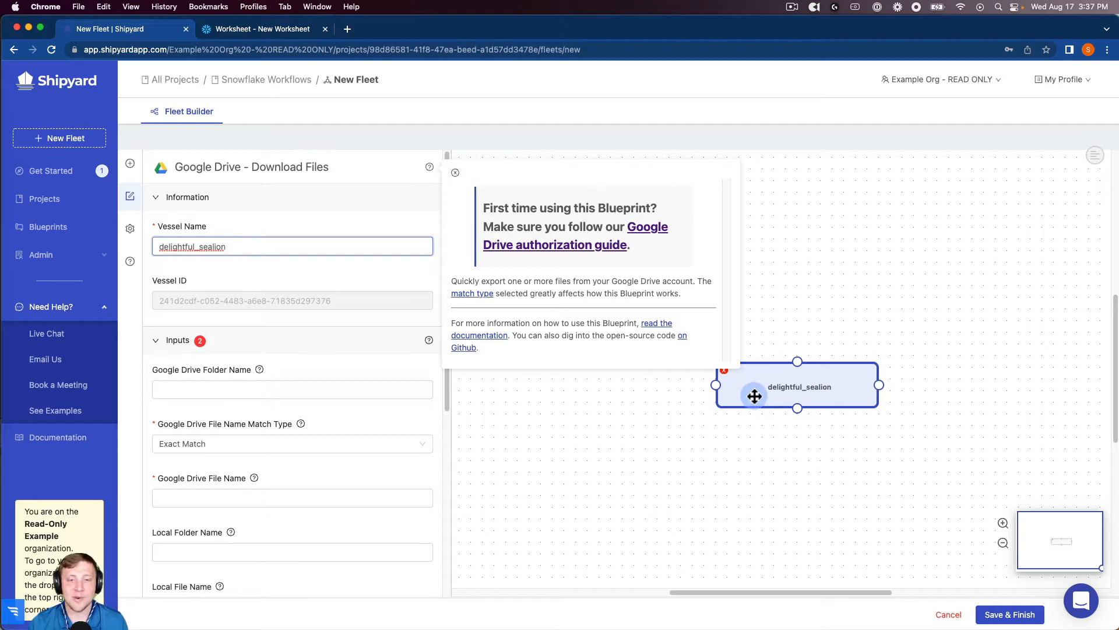
click(455, 172)
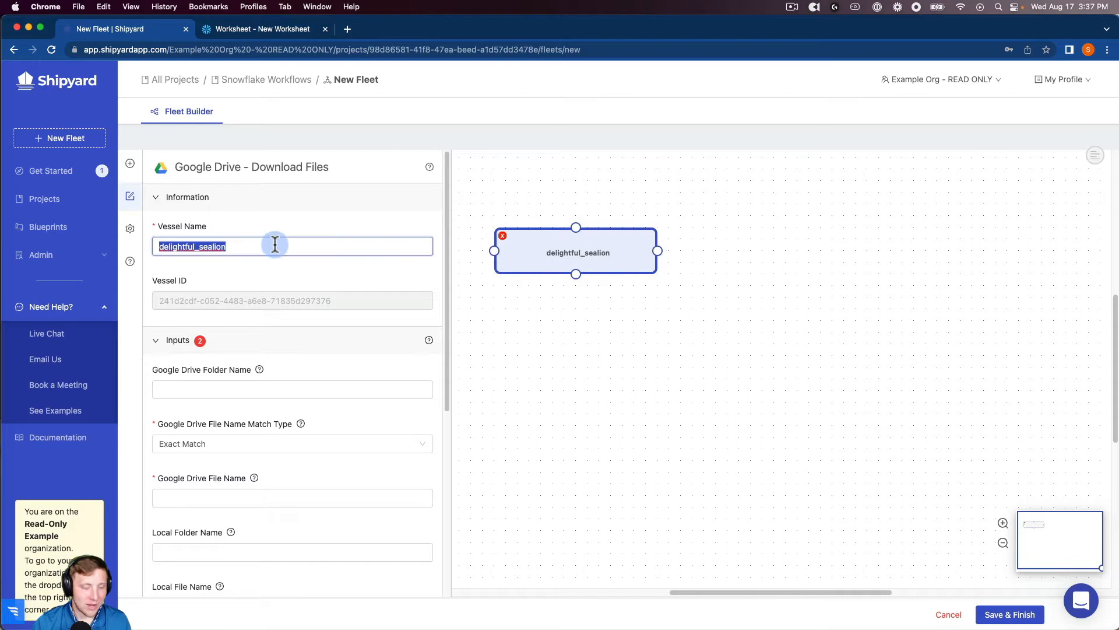
text(Download Zipped)
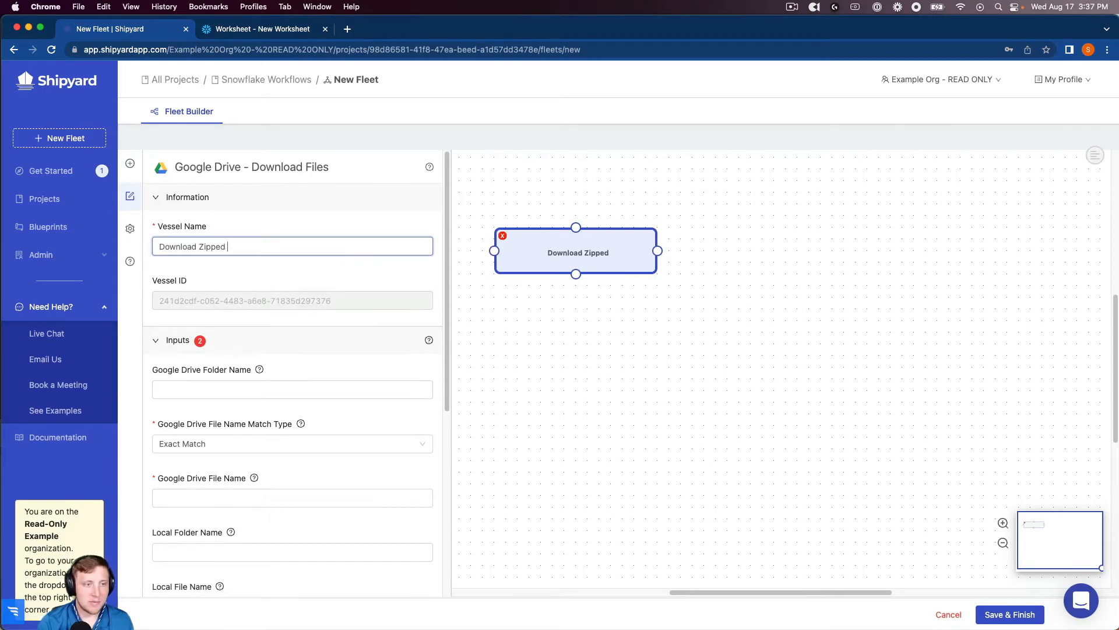
text(File)
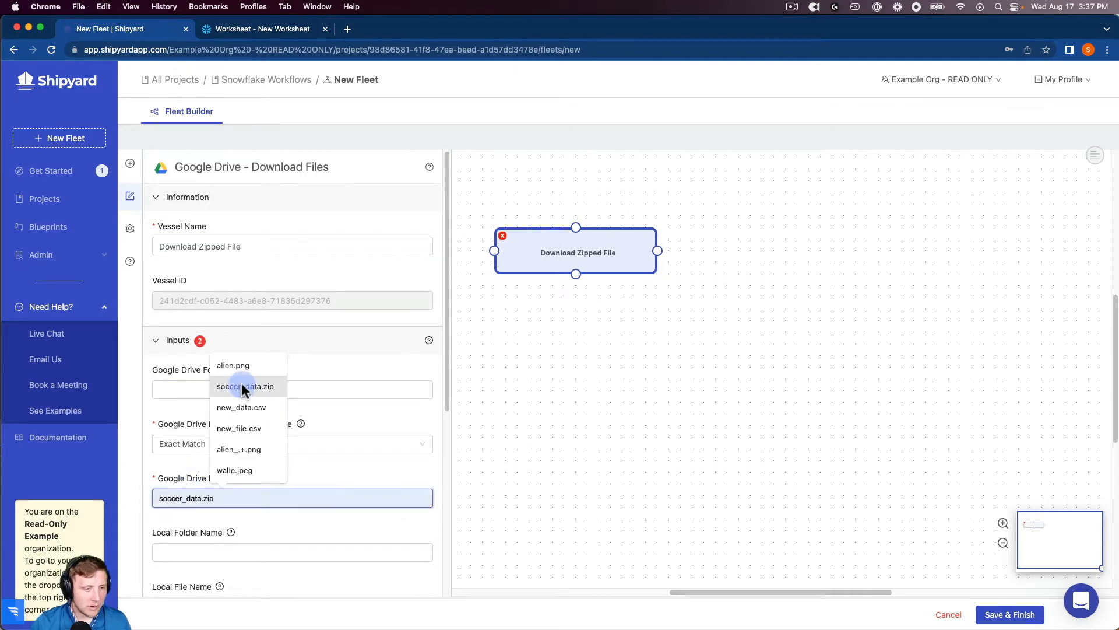
Set the vessel's Google Drive File Name to soccer_data.zip.
click(246, 386)
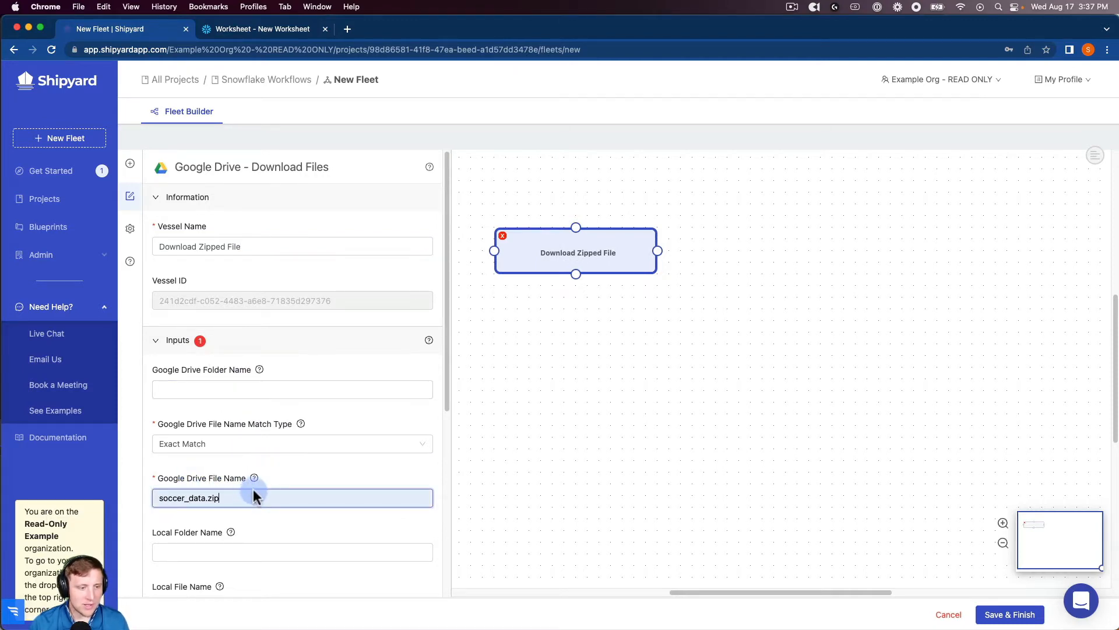
mouse_move(246, 438)
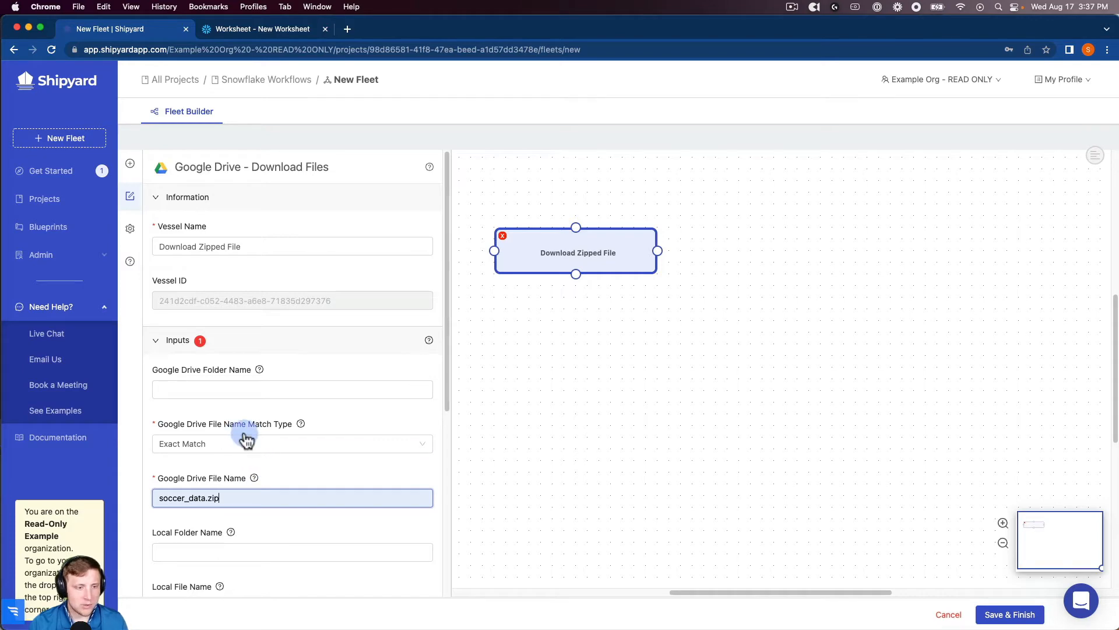
scroll(down, 3)
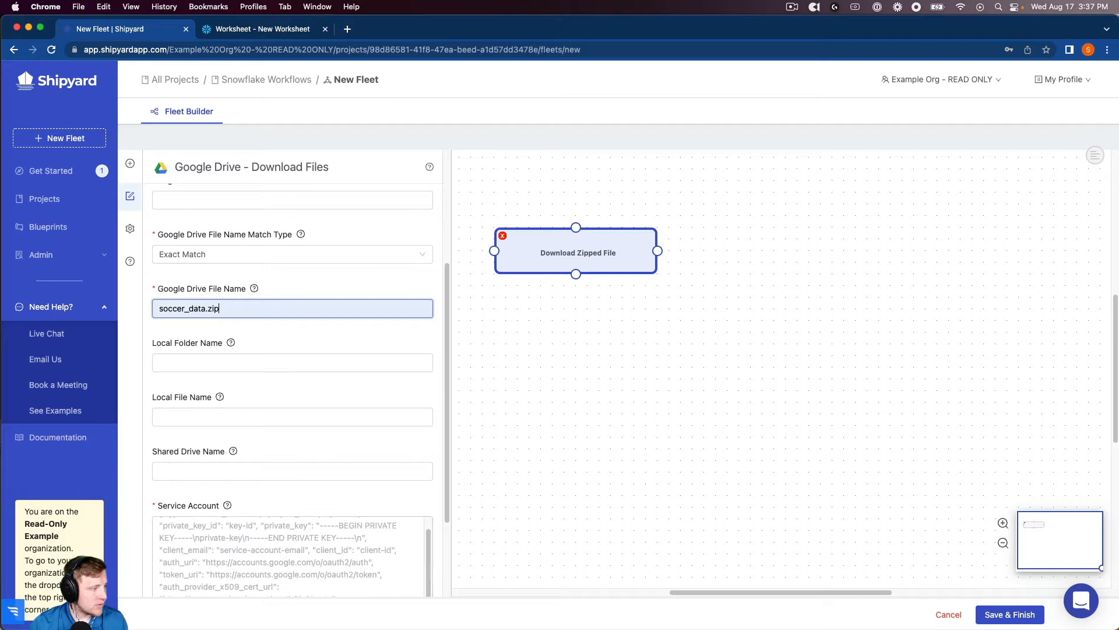
click(208, 525)
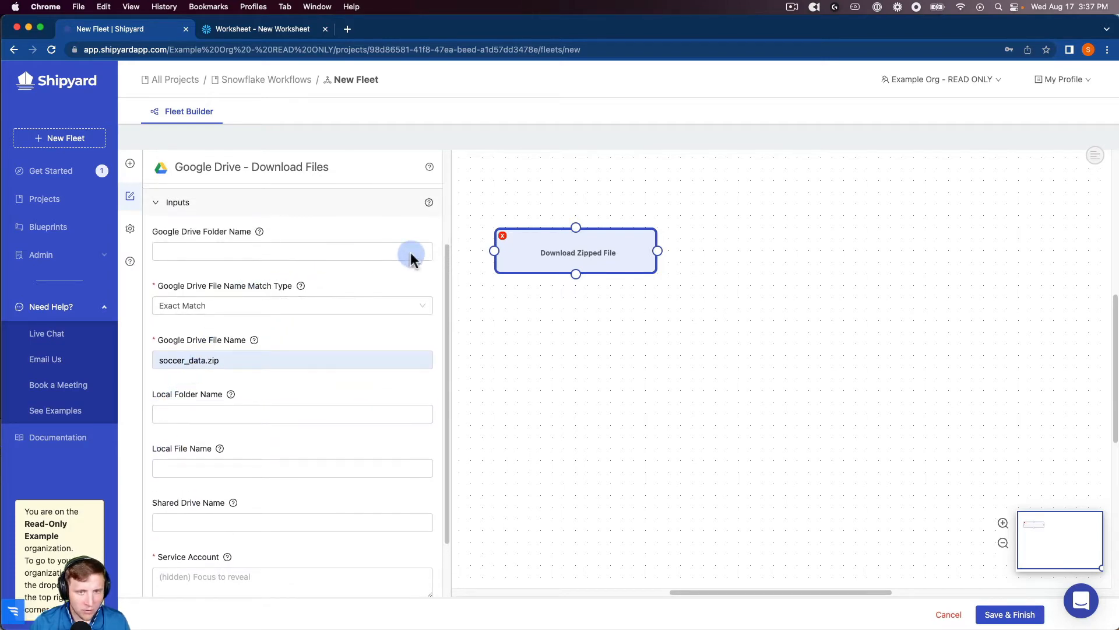
Add a File Manipulation Decompress Files vessel named 'Unzip File' for soccer_data.zip.
click(129, 162)
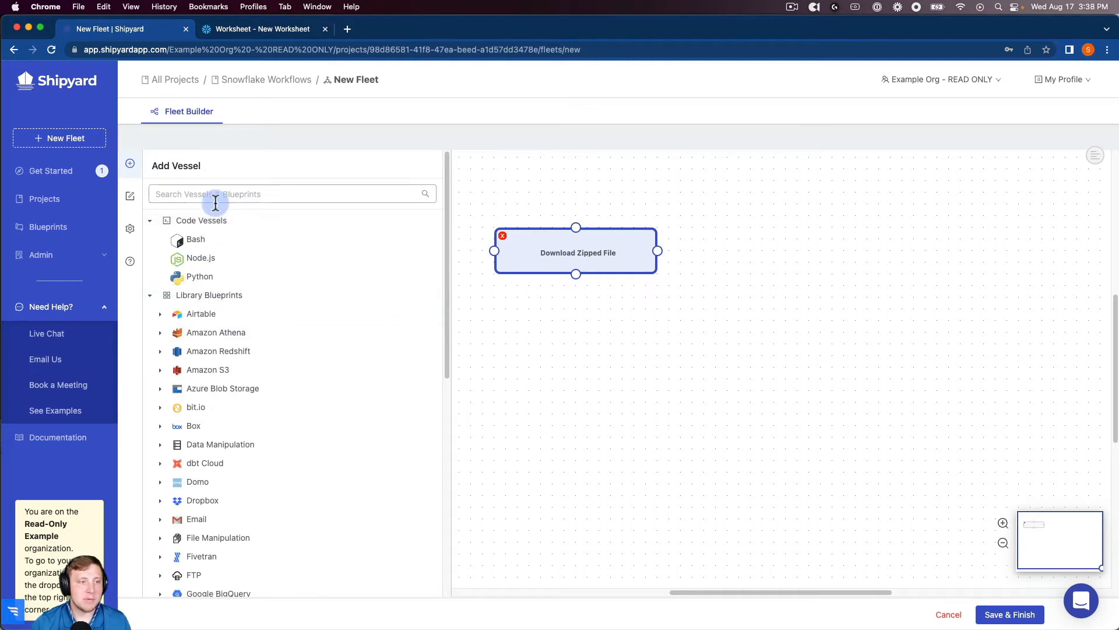
text(file)
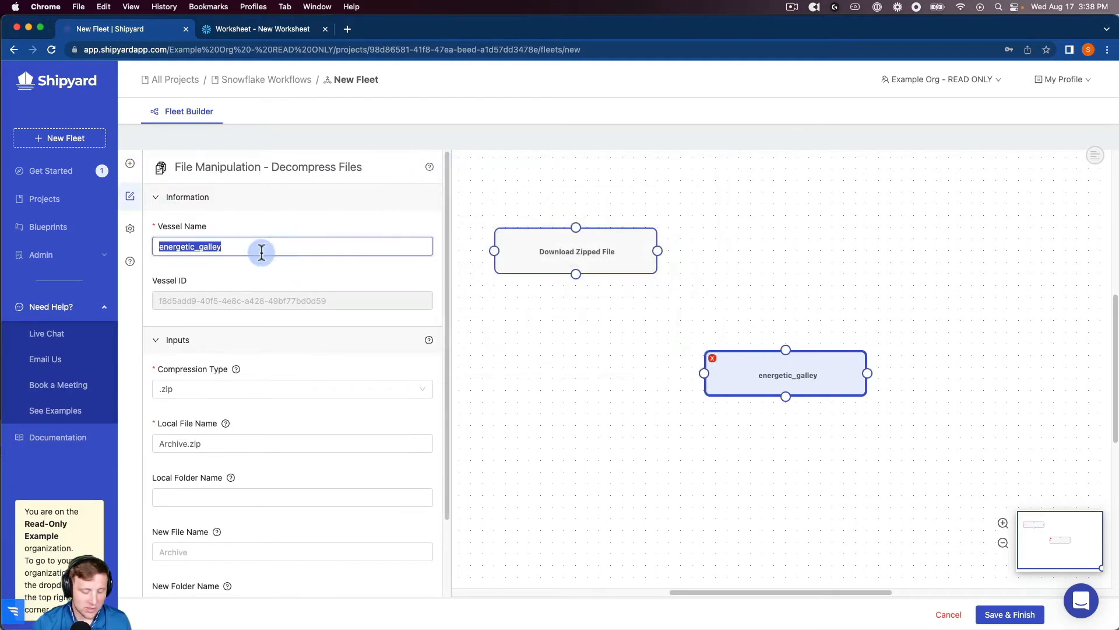
text(Unzip)
click(292, 443)
text(soccer_data)
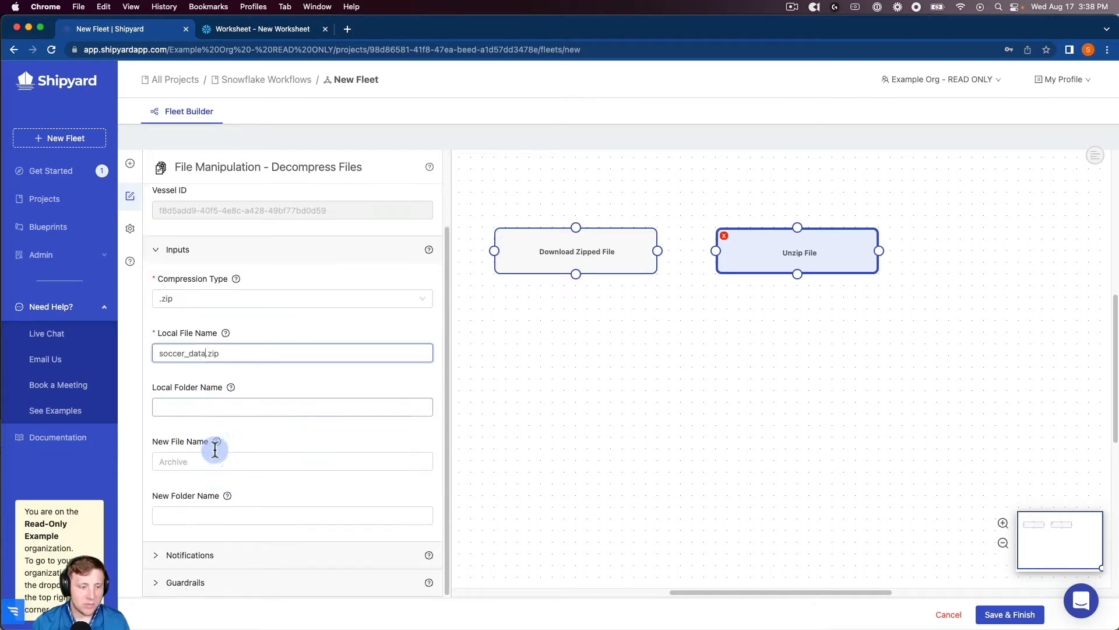
mouse_move(301, 399)
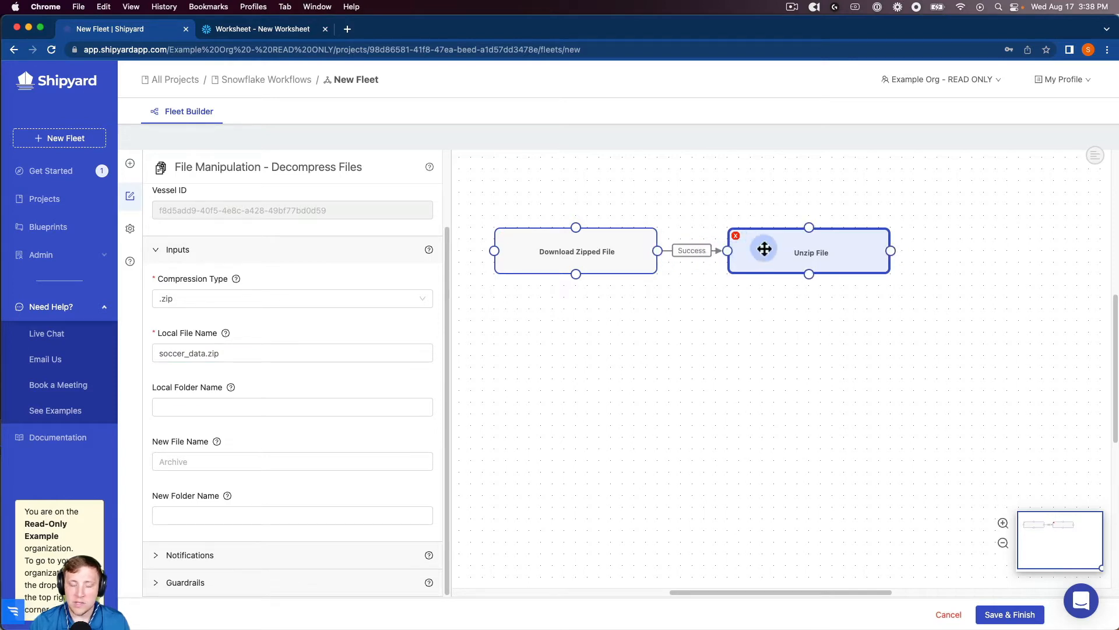
mouse_move(777, 248)
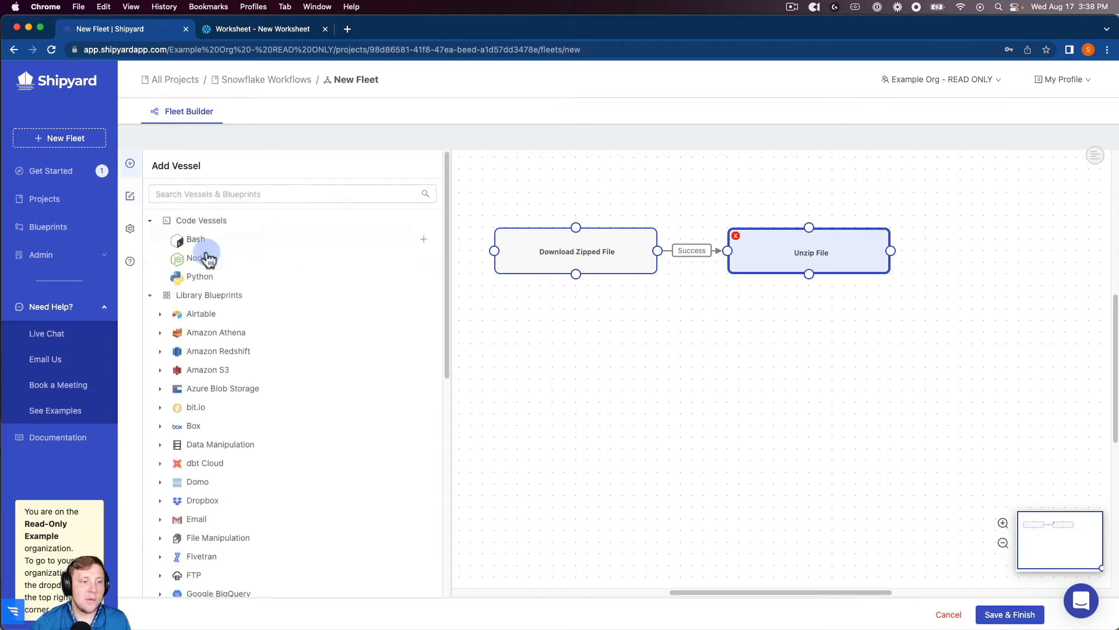
Add a Snowflake Upload CSV to Table vessel with saved credentials, database DEMO_DB and schema snowflake_video.
scroll(down, 3)
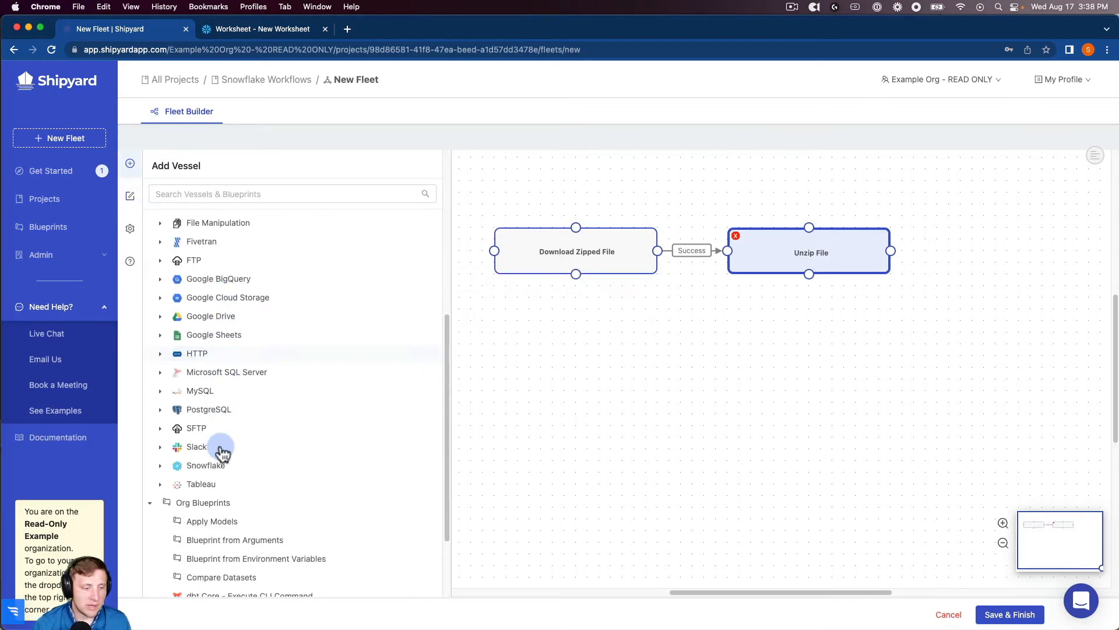
click(161, 465)
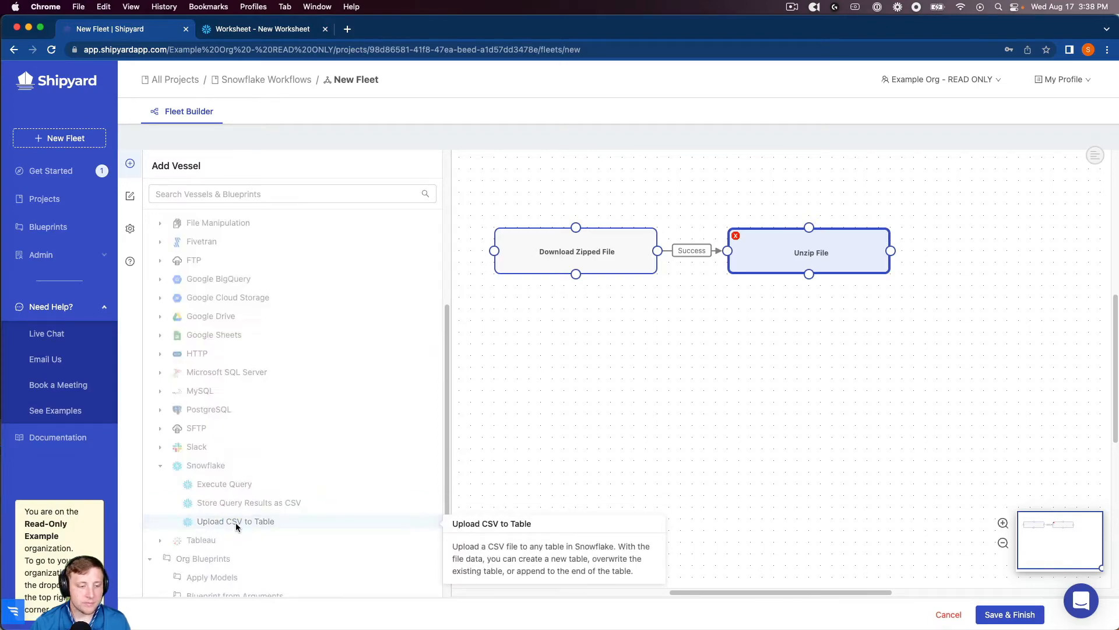
click(235, 521)
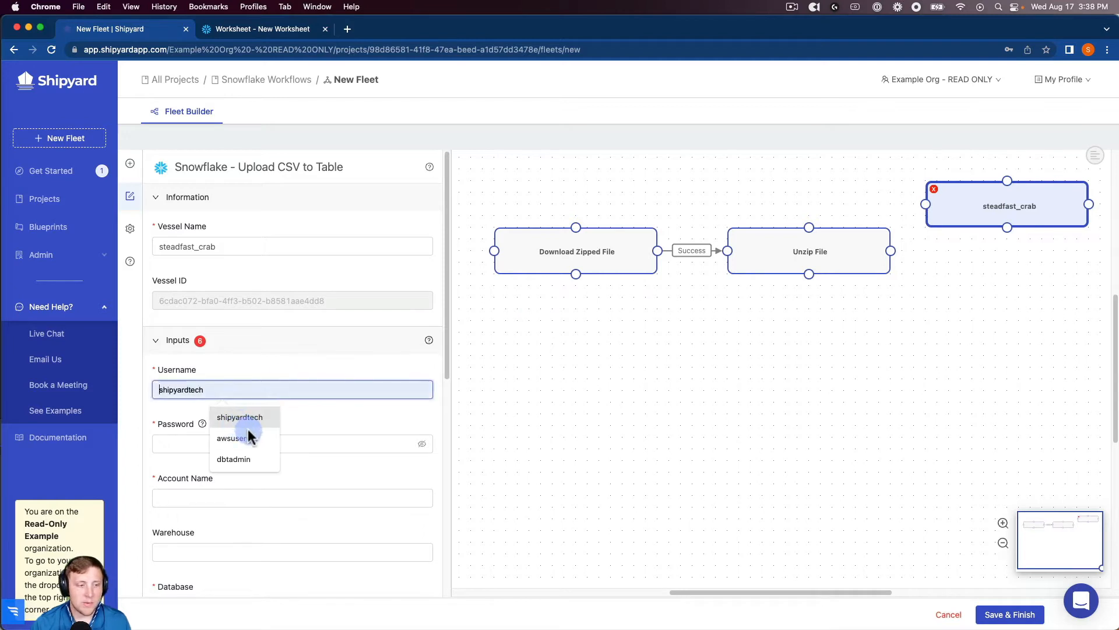
click(239, 416)
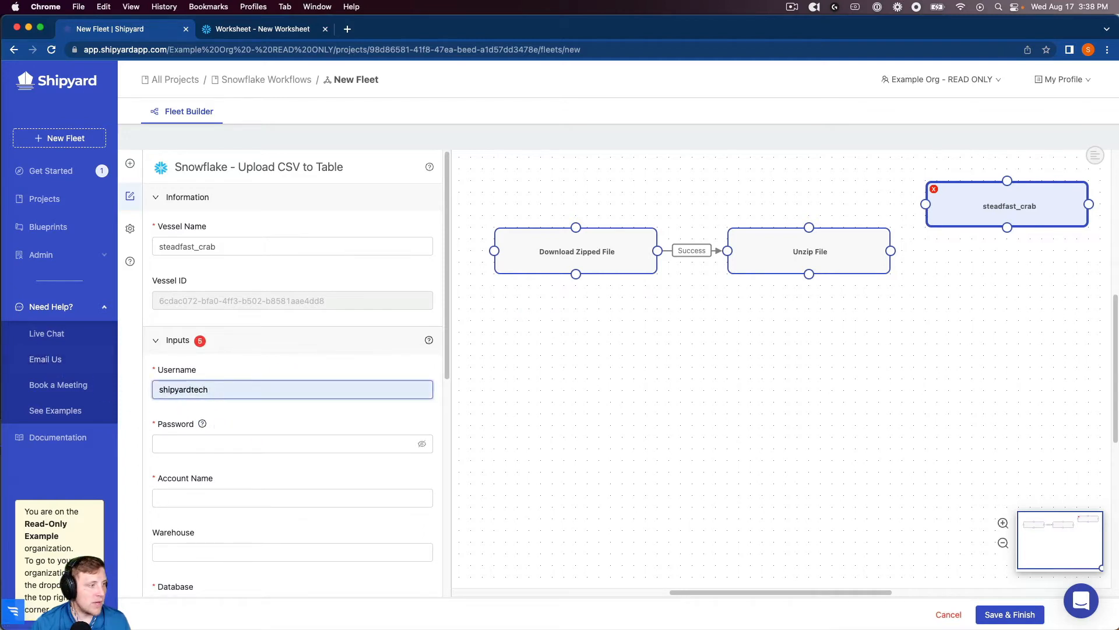
click(291, 498)
text(TEST_WH)
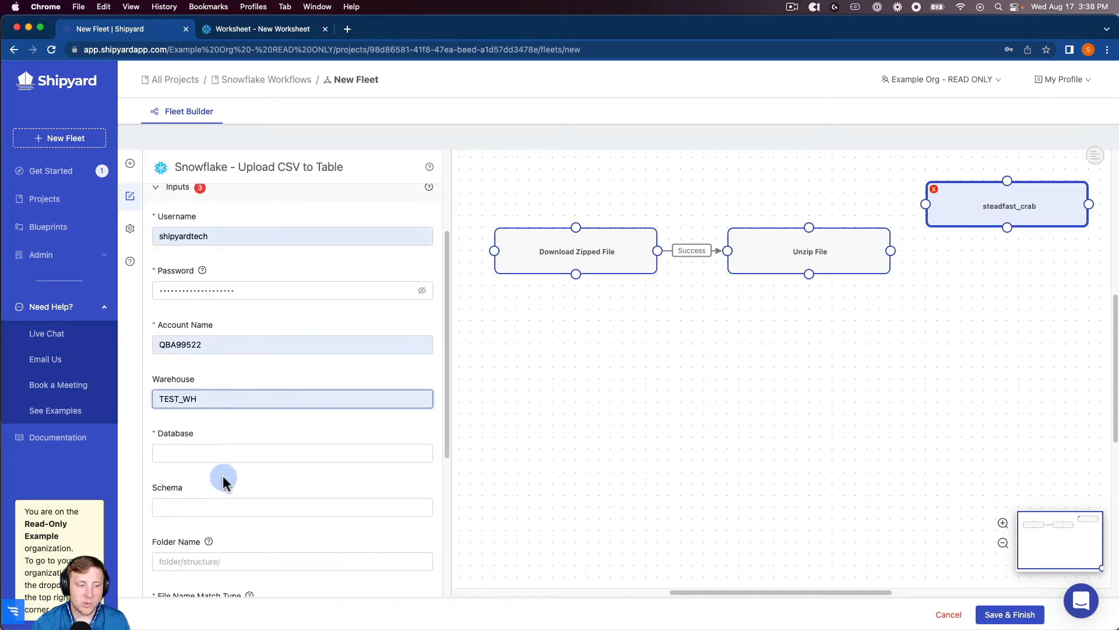
click(293, 452)
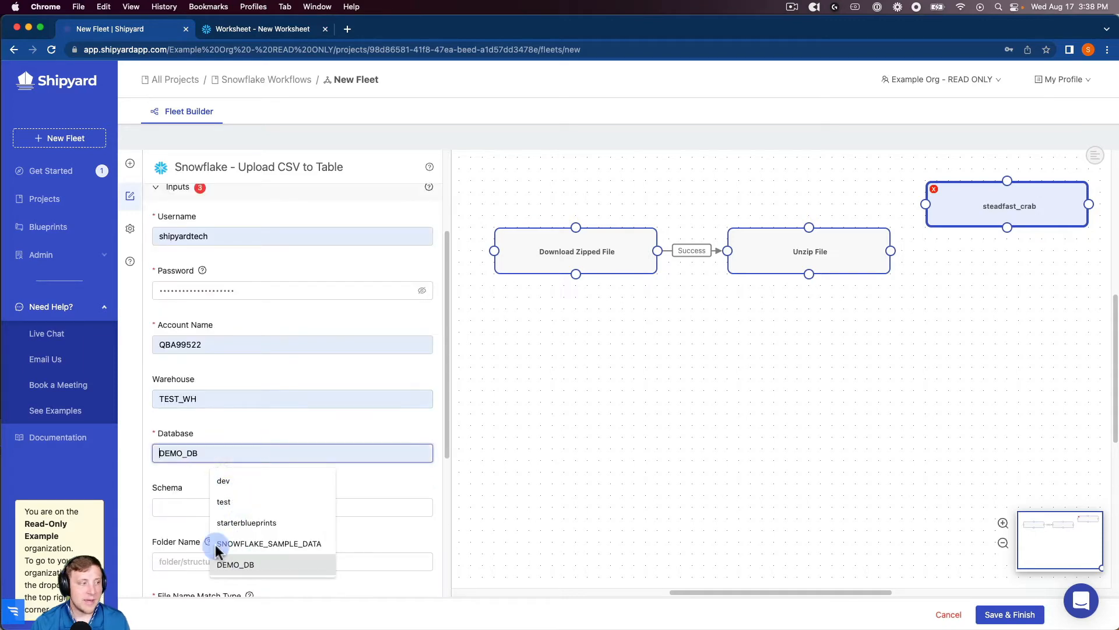
click(236, 565)
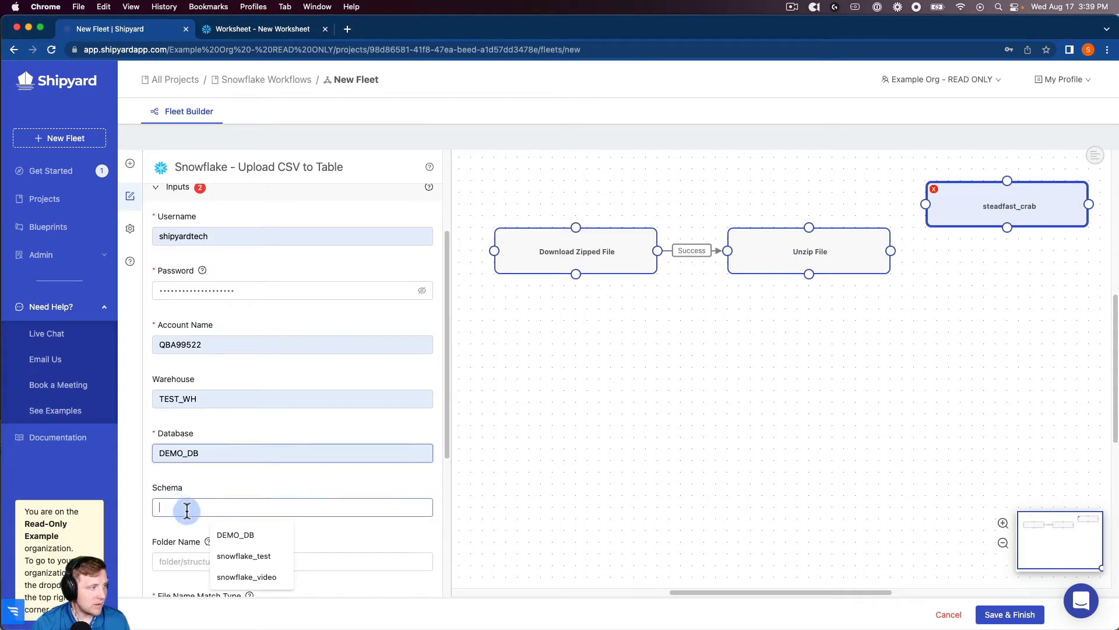
click(247, 576)
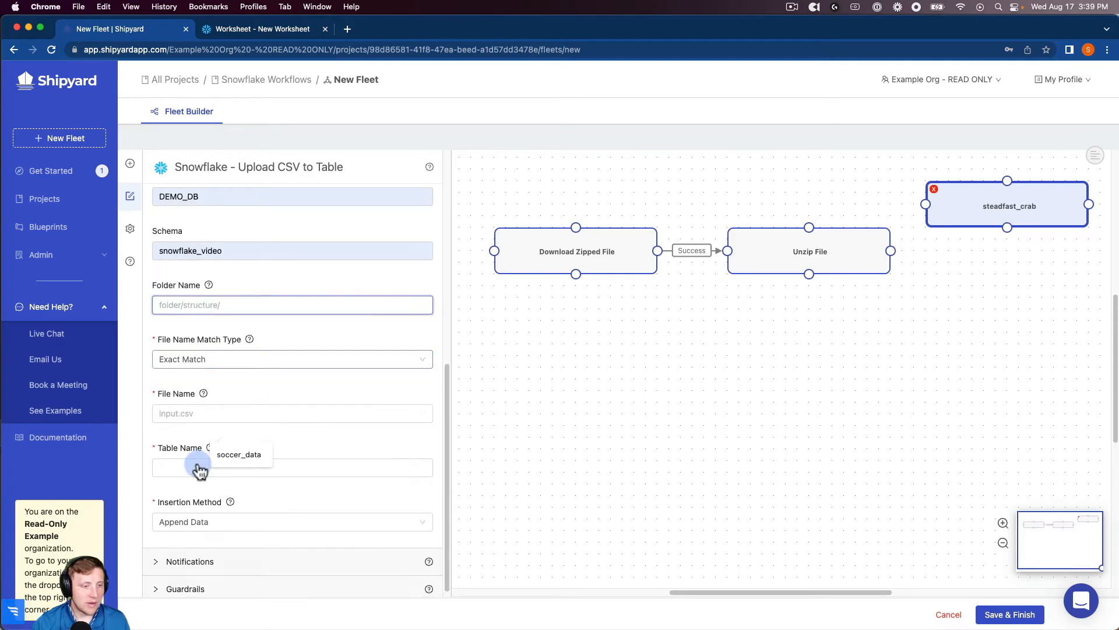
Point it at soccer_data/spi_global_rankings.csv loading into table soccer_rankings.
click(293, 412)
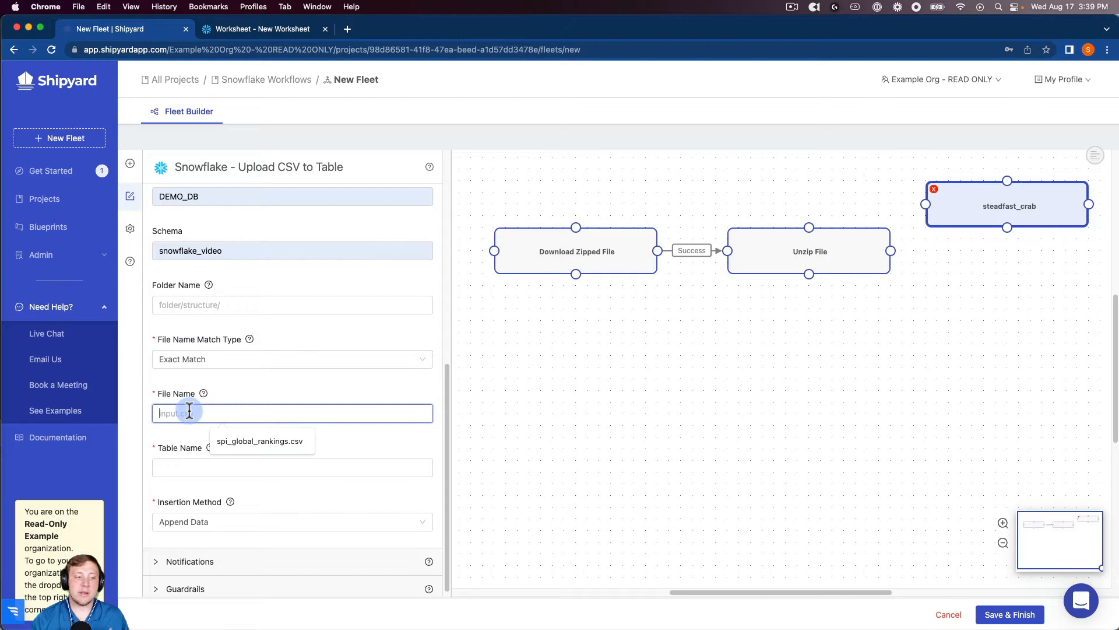
mouse_move(196, 418)
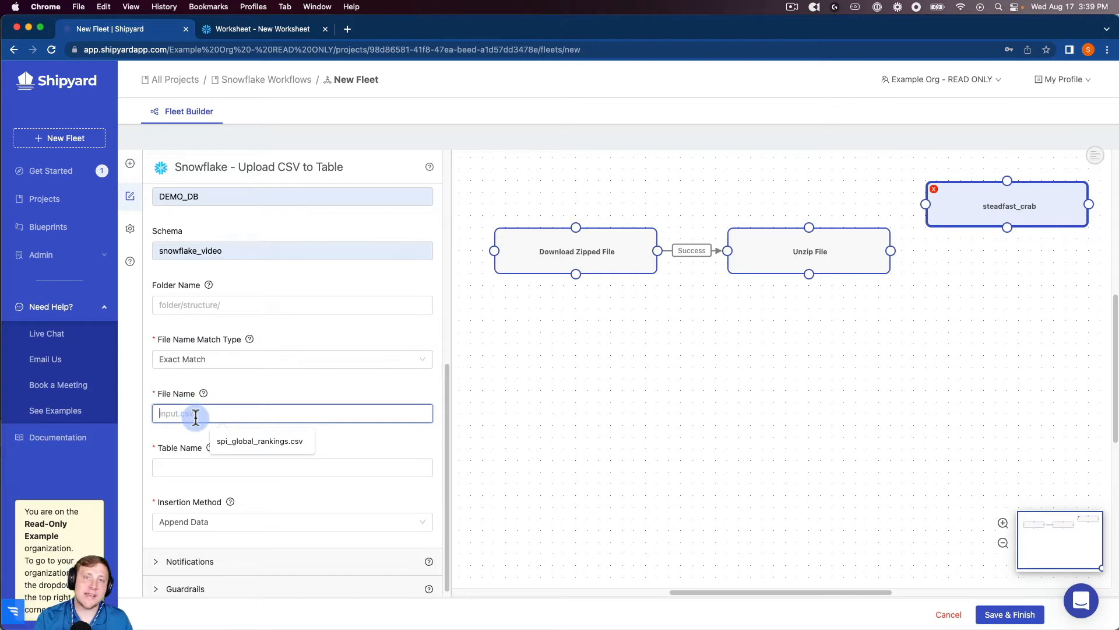
mouse_move(242, 414)
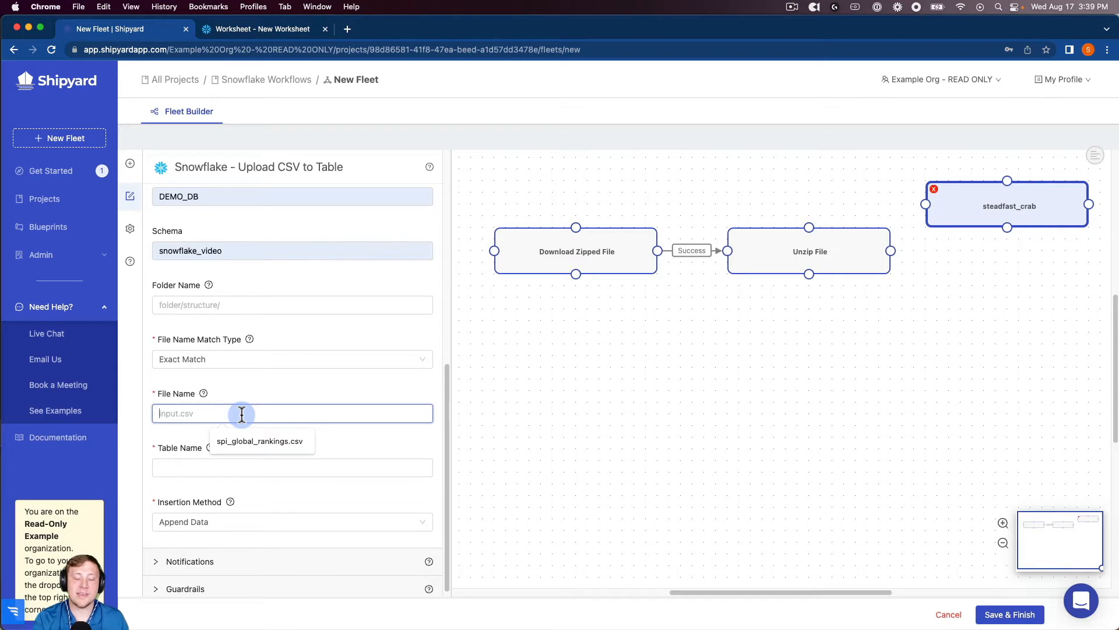
mouse_move(278, 413)
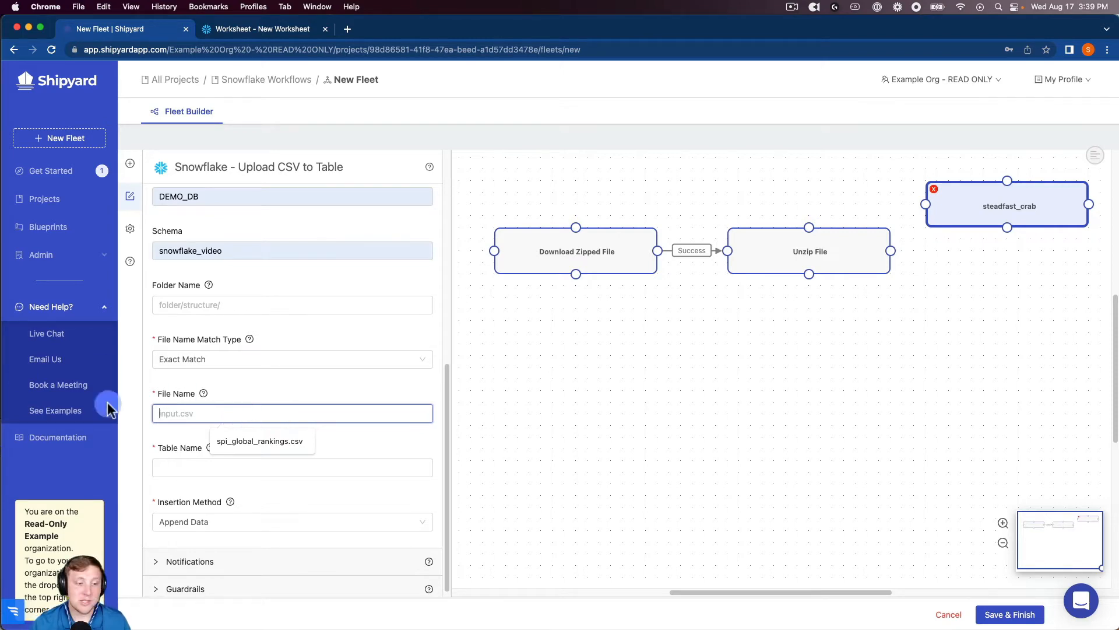
click(260, 440)
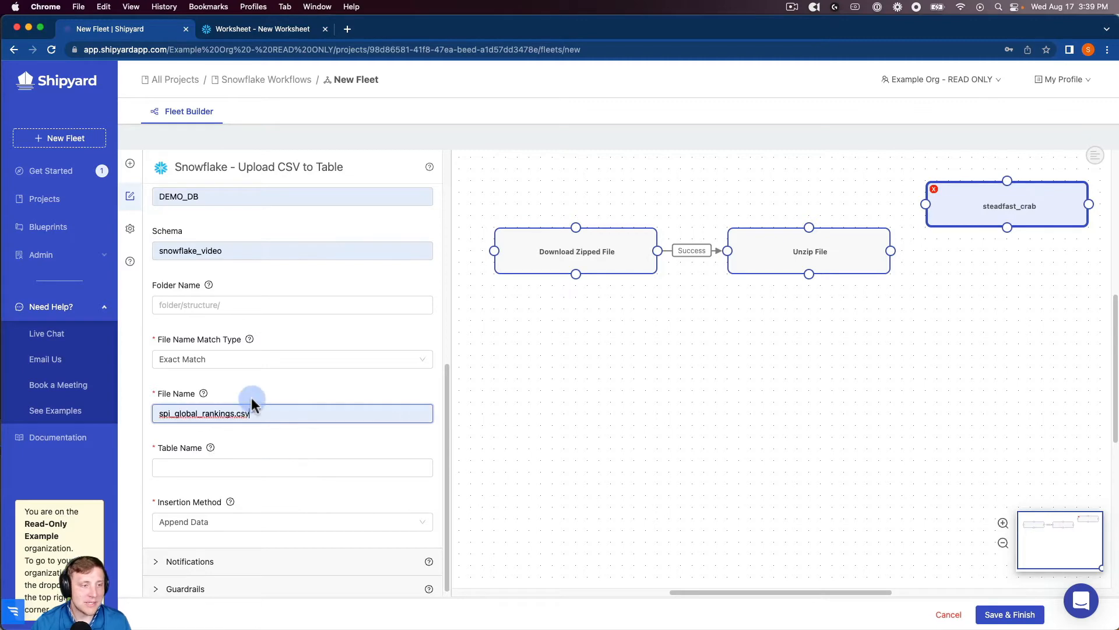
click(293, 305)
text(soccer_data)
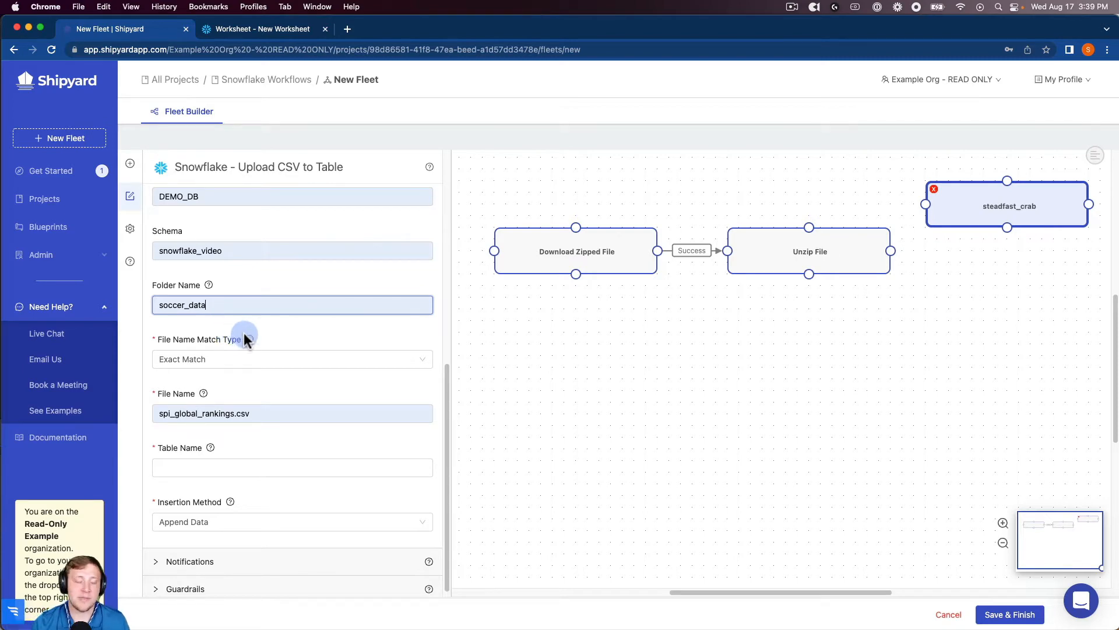
click(292, 468)
text(soccer_rankings)
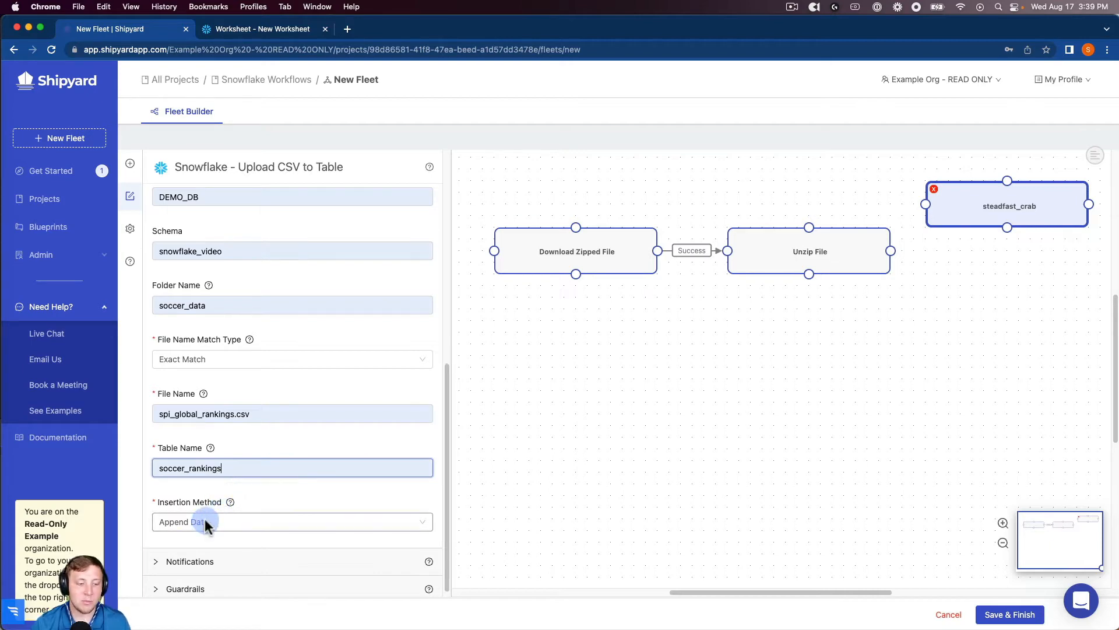
mouse_move(956, 247)
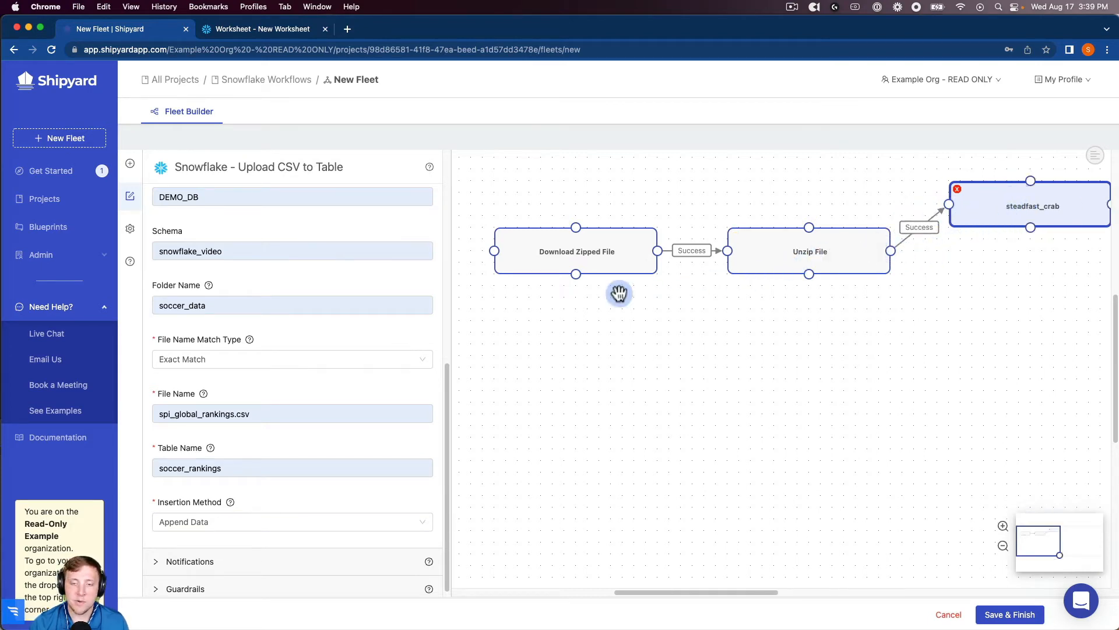
Add a second Snowflake Upload CSV vessel with username shipyardtech and schema snowflake_video.
drag(619, 293, 1017, 307)
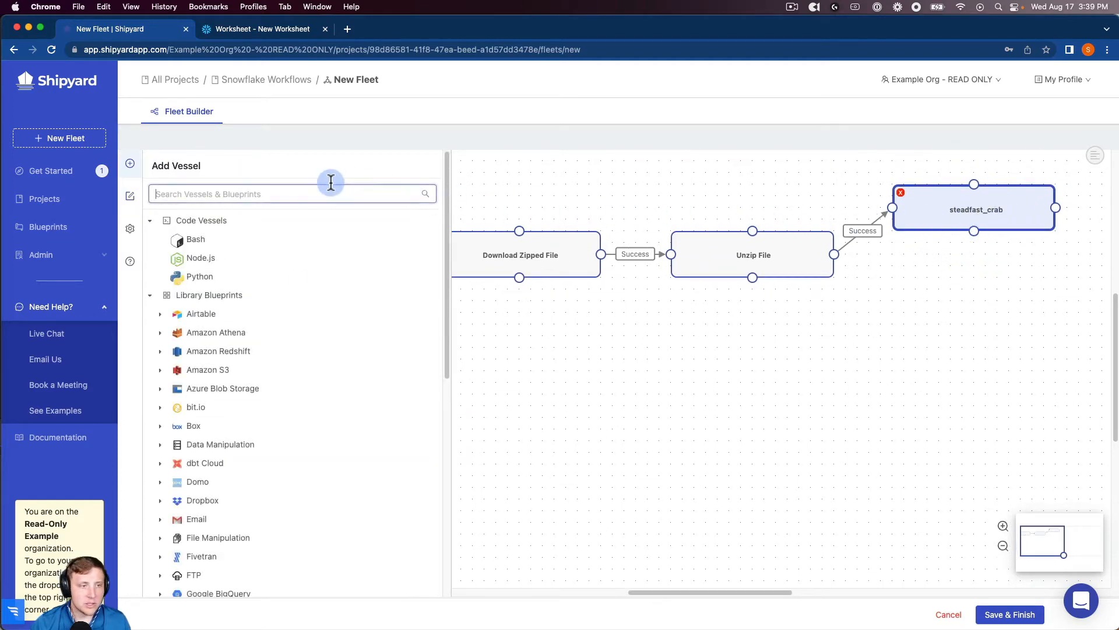
text(snow)
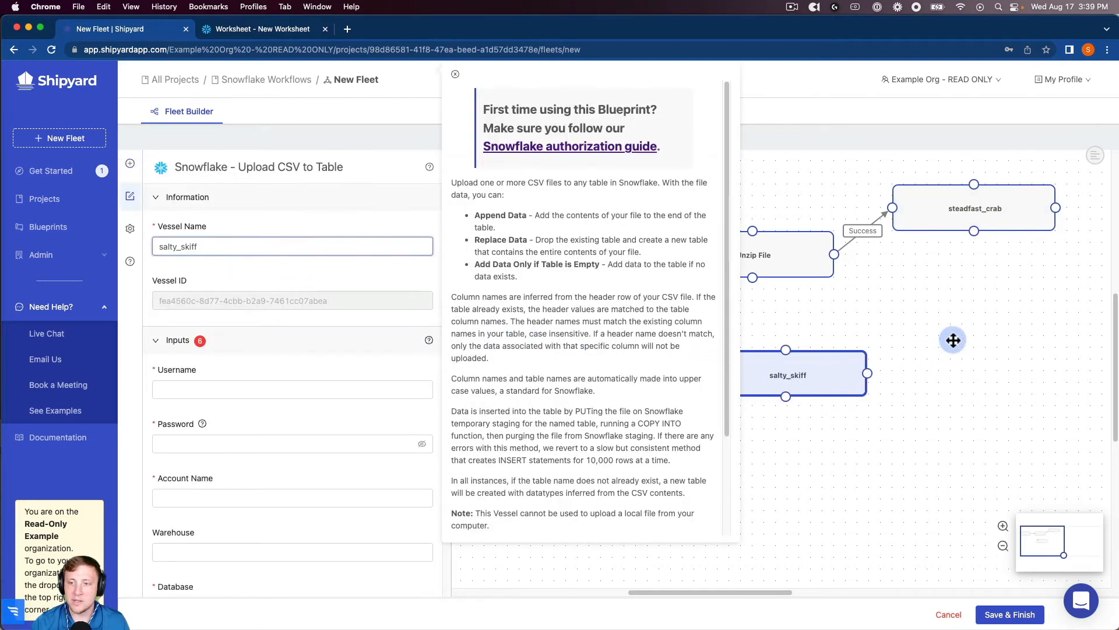
click(455, 75)
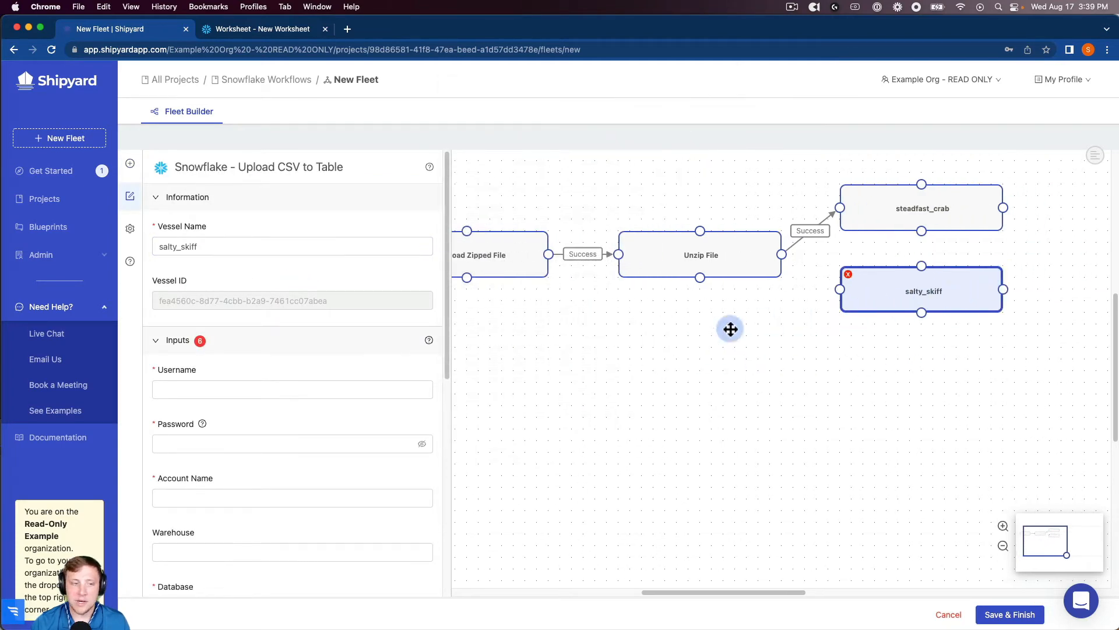
text(shipyardtech)
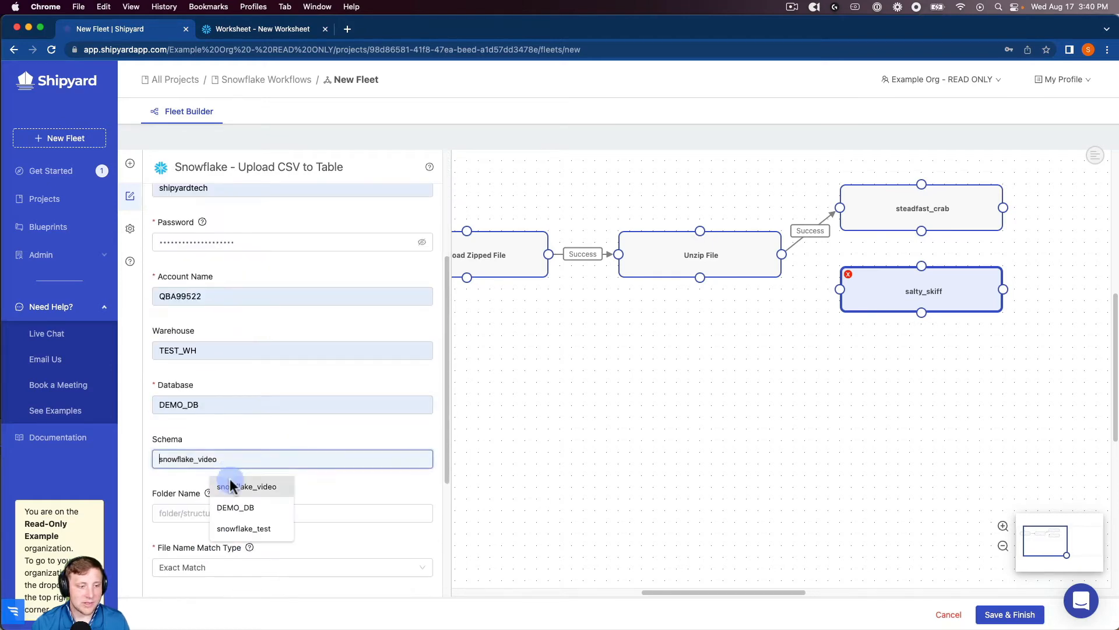
click(248, 486)
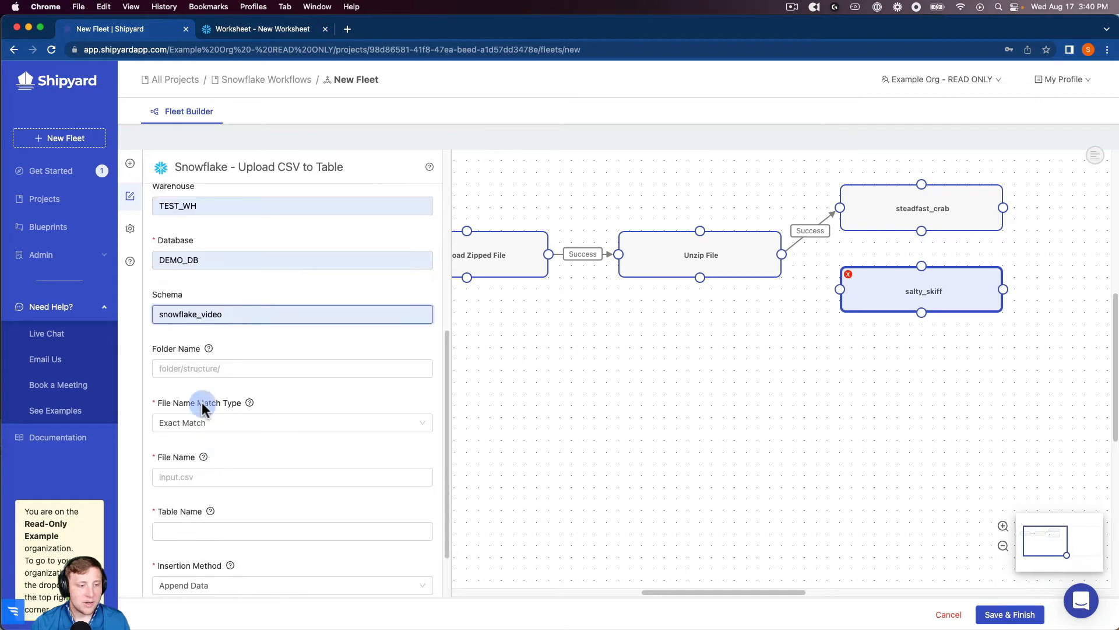
Point it at soccer_data/spi_matches_latest.csv loading into table soccer_matches.
text(soccer_data)
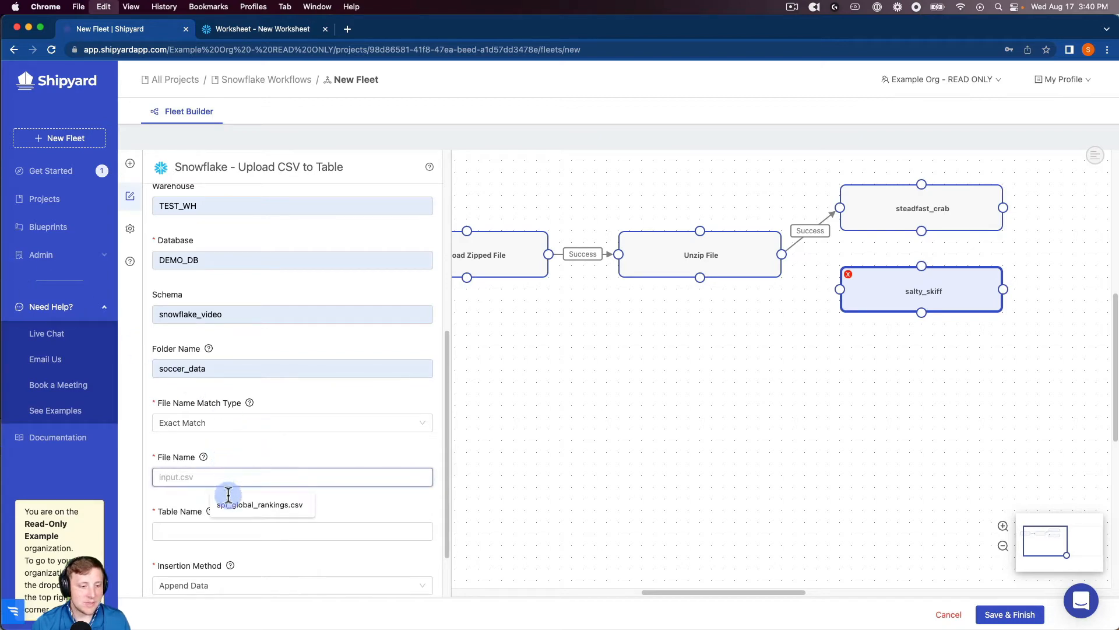
text(spi_matches_latest.csv)
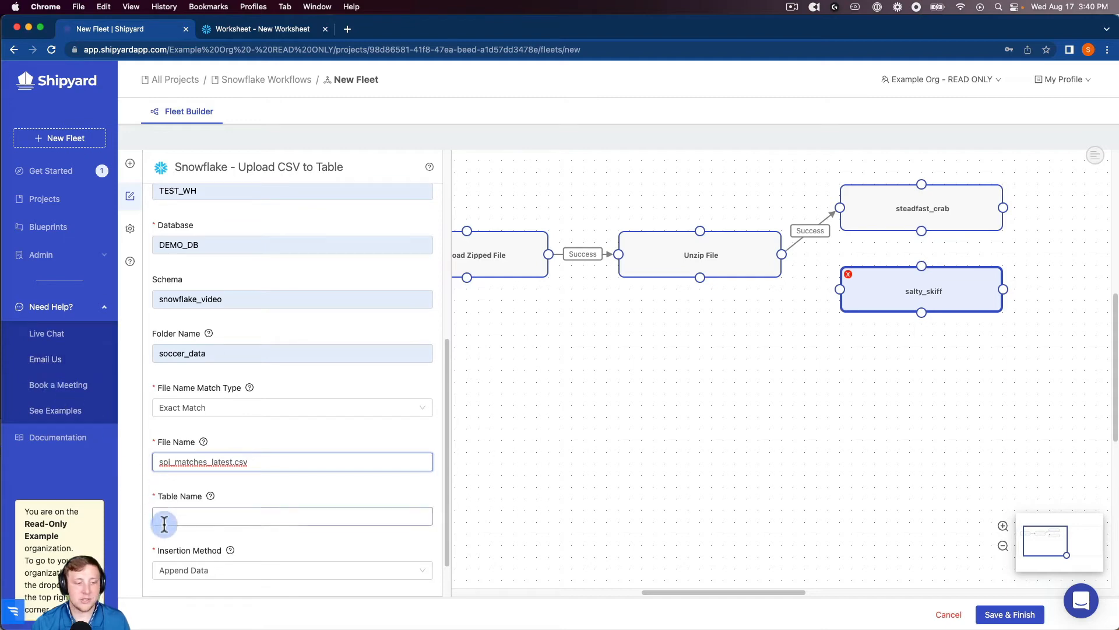
text(soccer_matches)
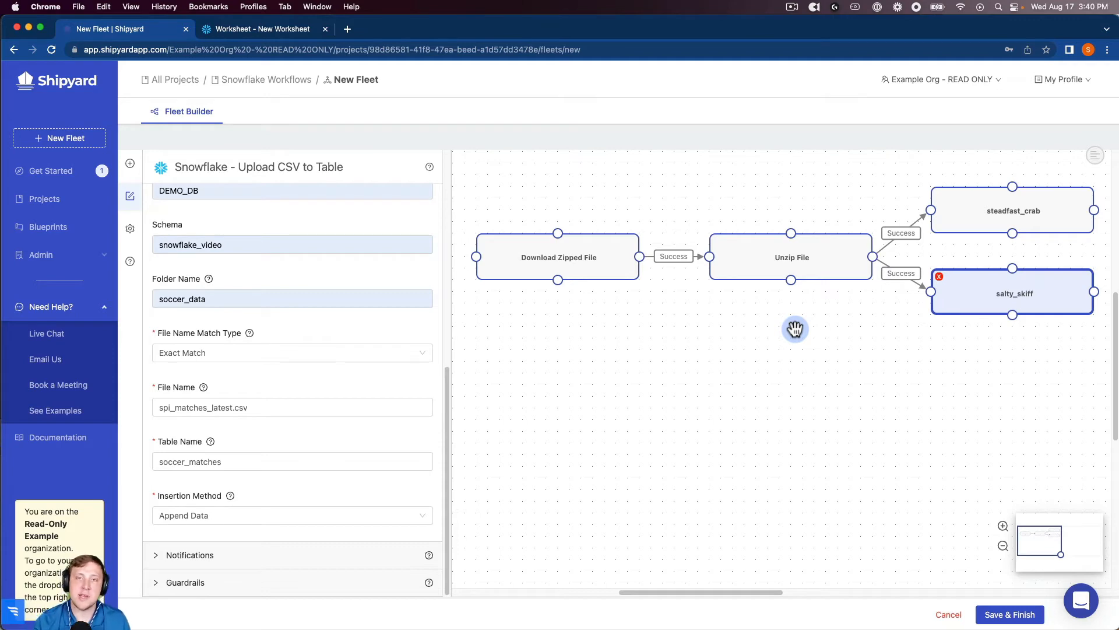
mouse_move(1012, 336)
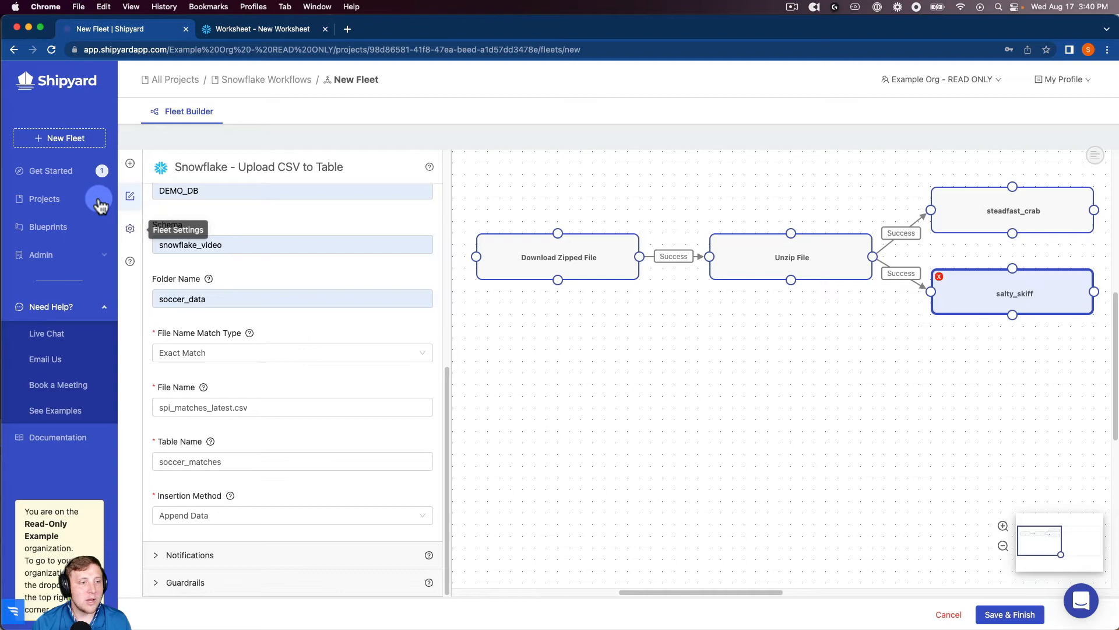
Name the fleet 'File Manipulation -> Snowflake' in Fleet Settings.
click(129, 229)
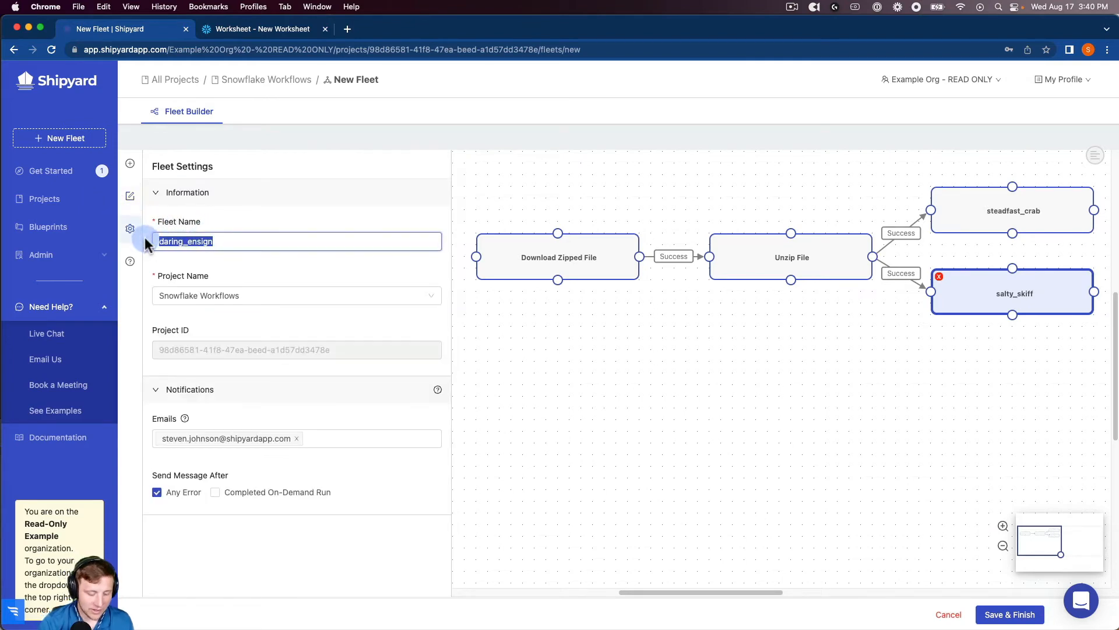
text(File MAn)
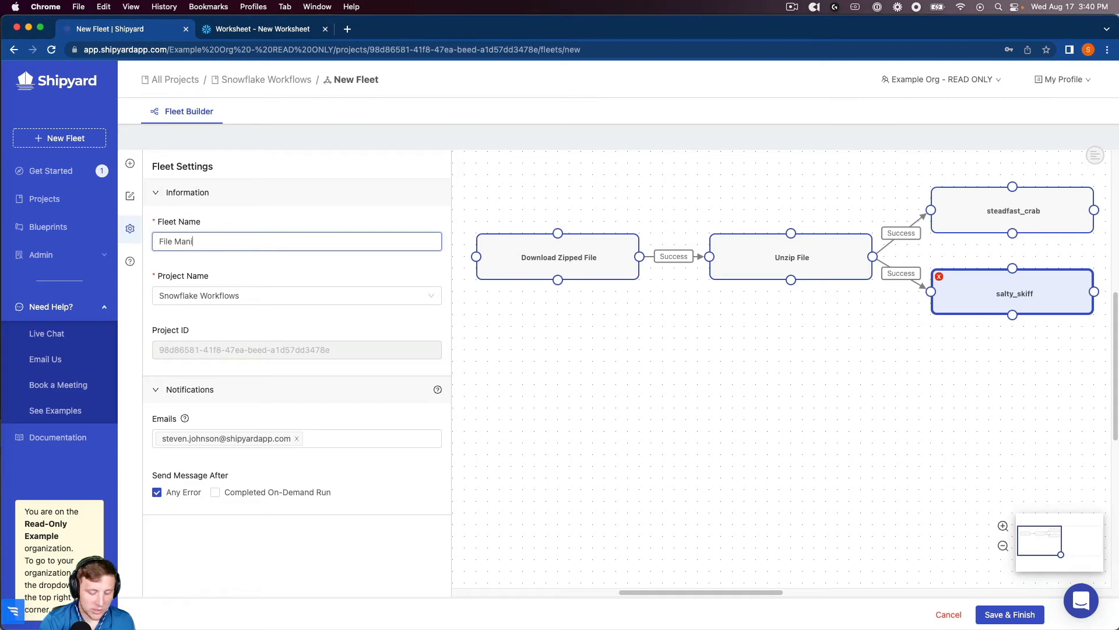
text(pulation ->)
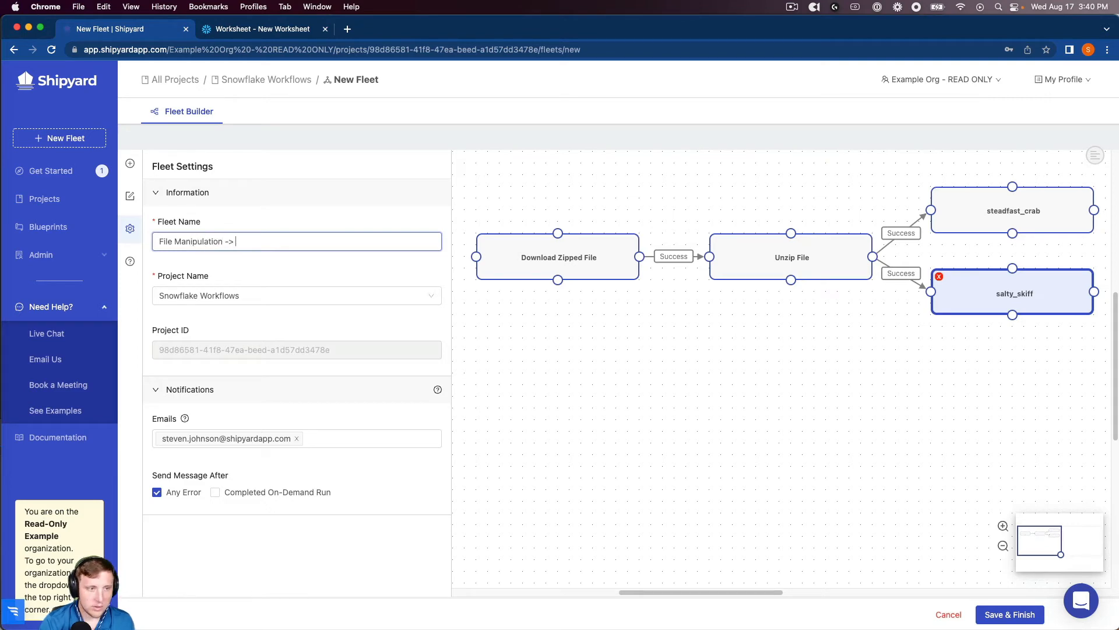
text(Snowflake)
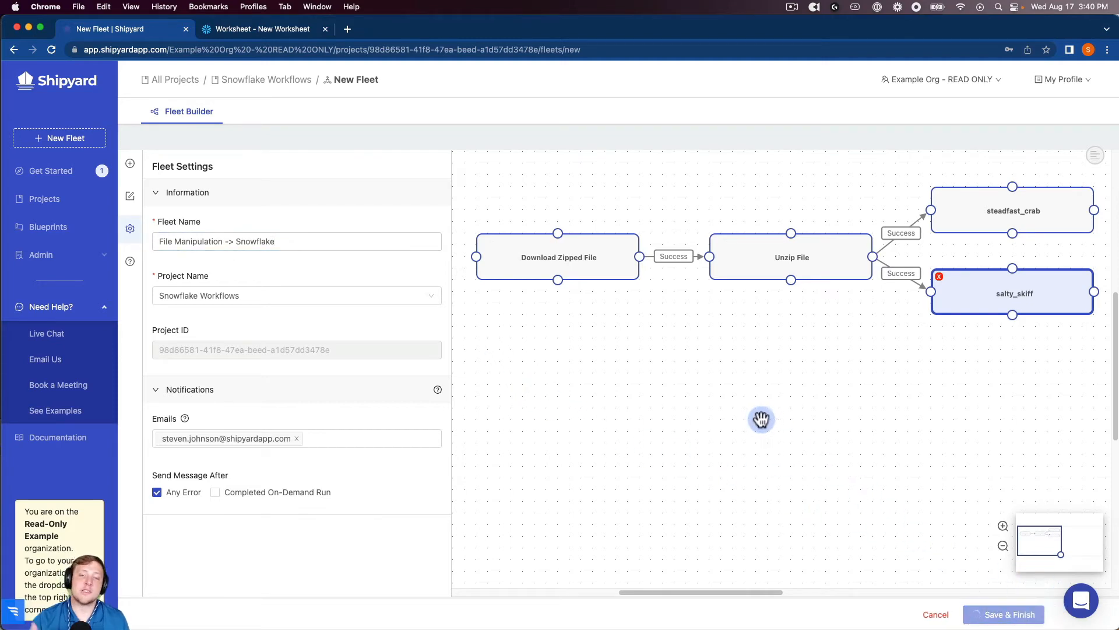
Save the fleet and launch its first on-demand run.
click(1008, 613)
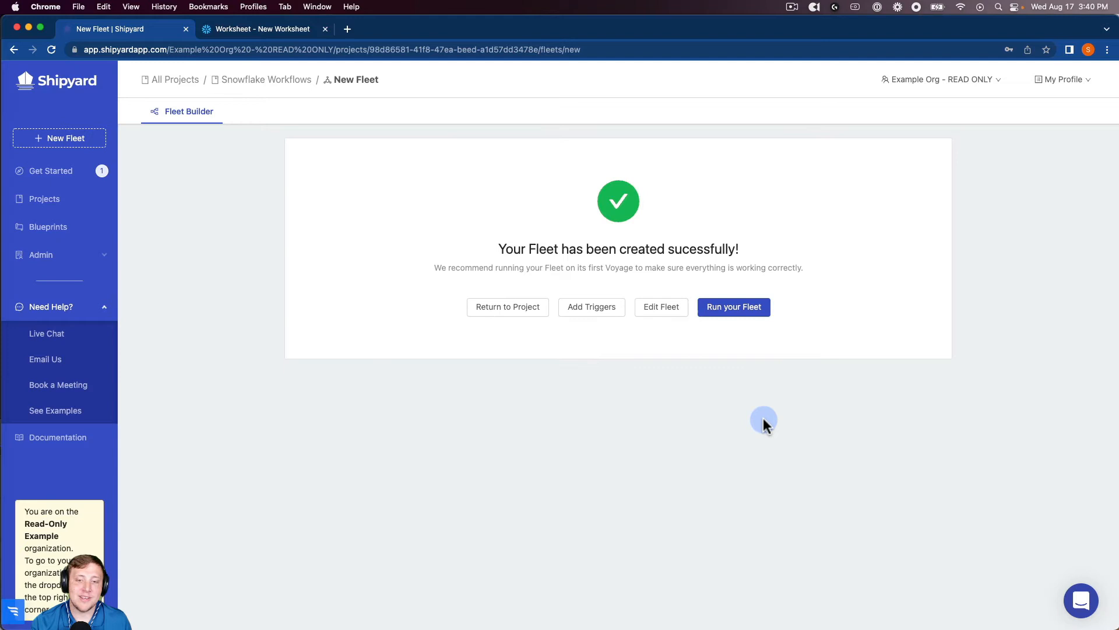
mouse_move(749, 310)
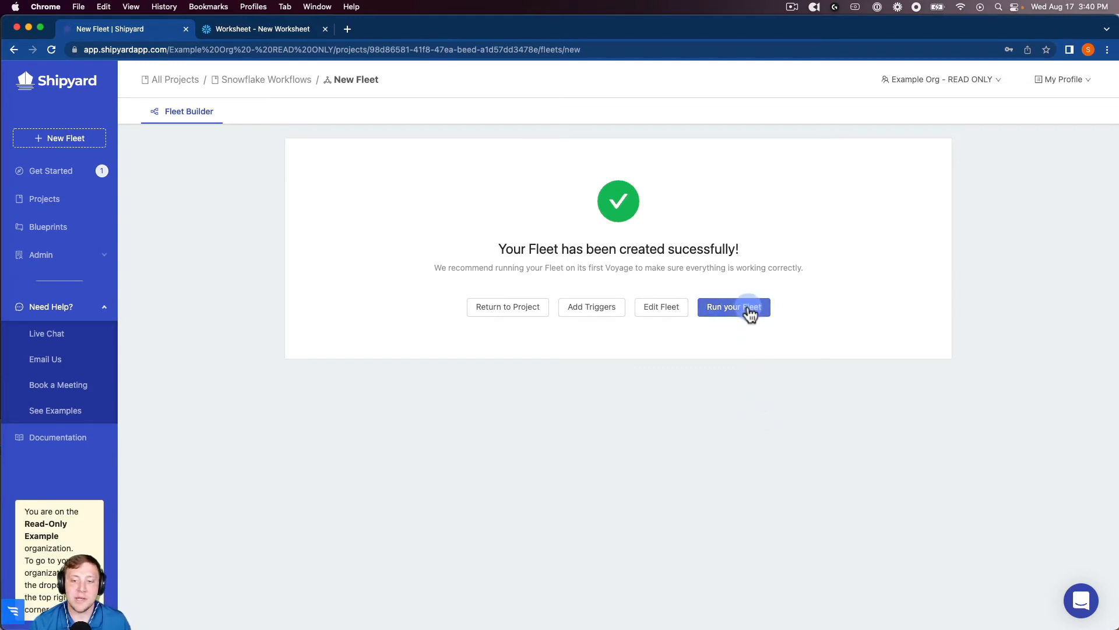
click(734, 307)
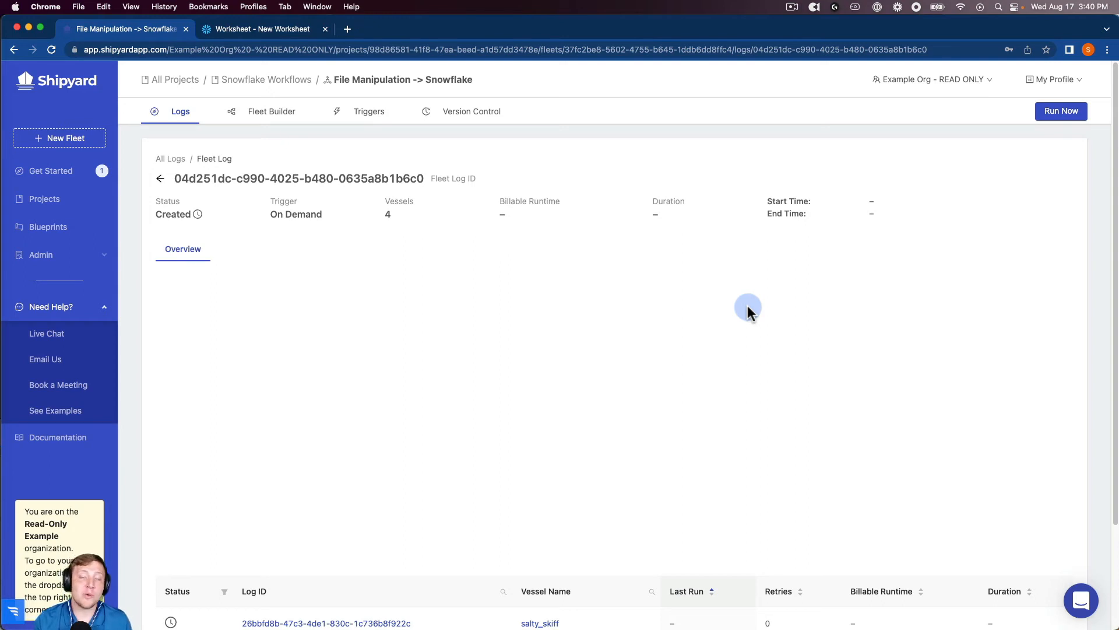
Watch the fleet log, then view the Download Zipped File vessel log showing Success.
click(1061, 111)
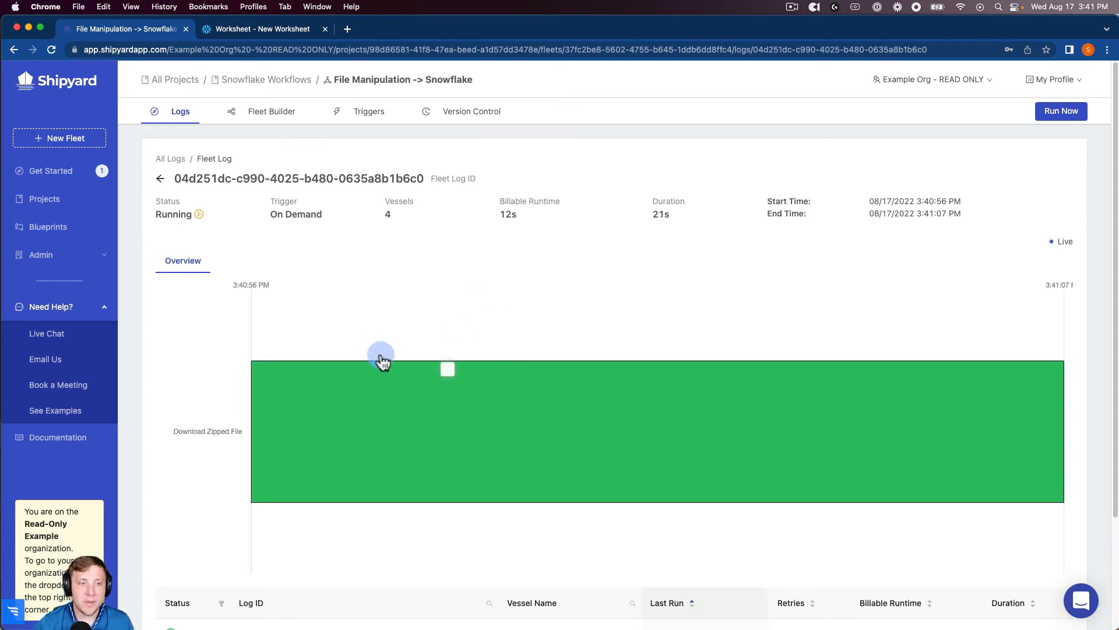
scroll(down, 3)
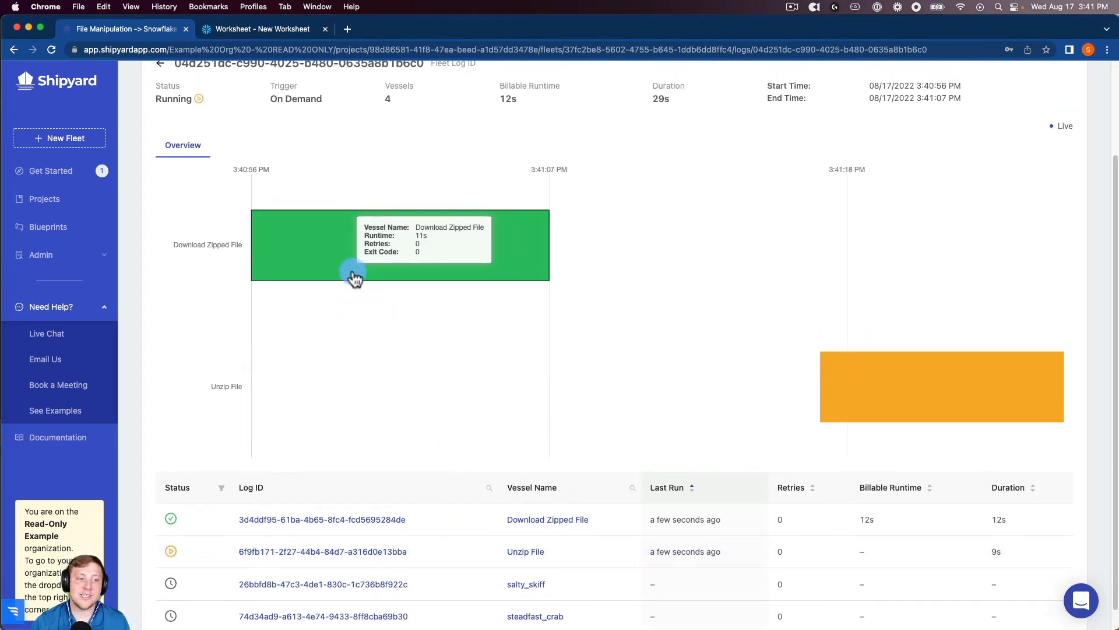
mouse_move(377, 260)
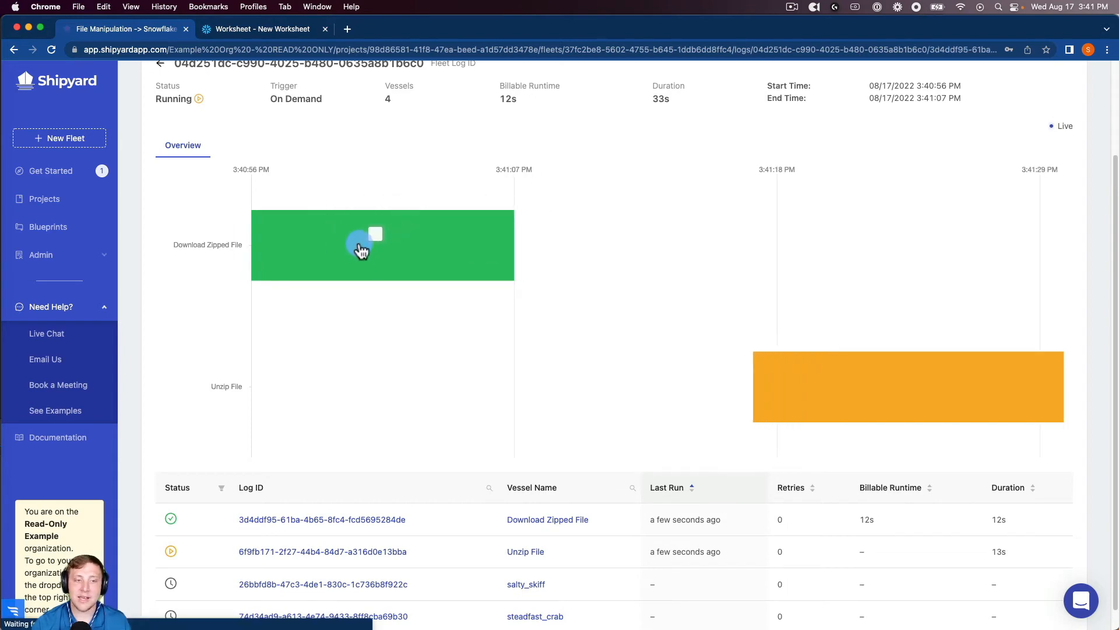
click(359, 247)
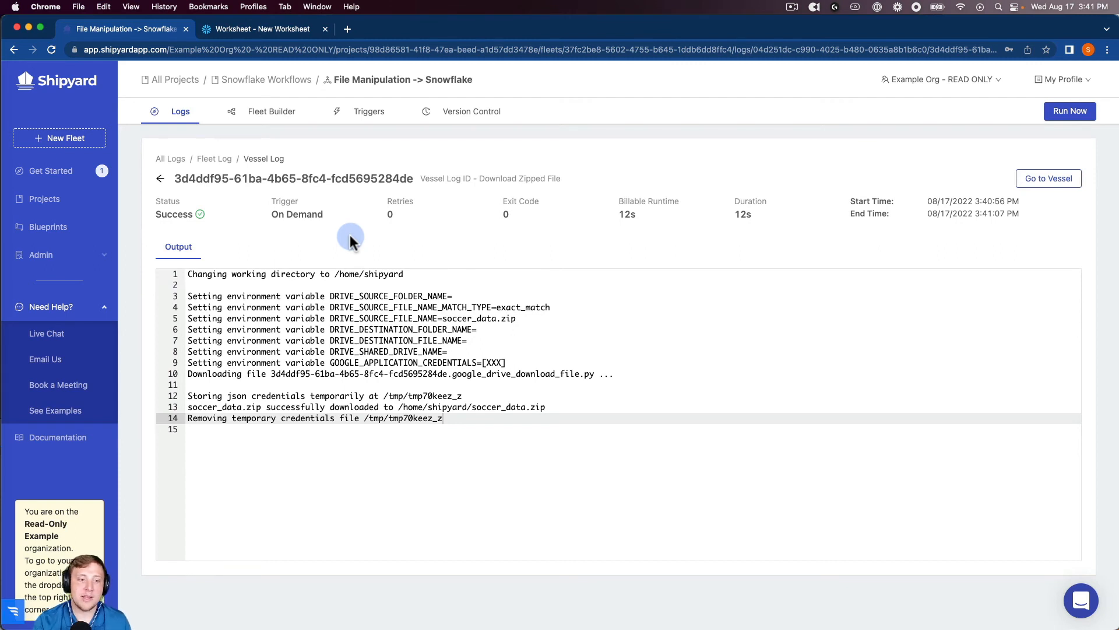
double_click(439, 362)
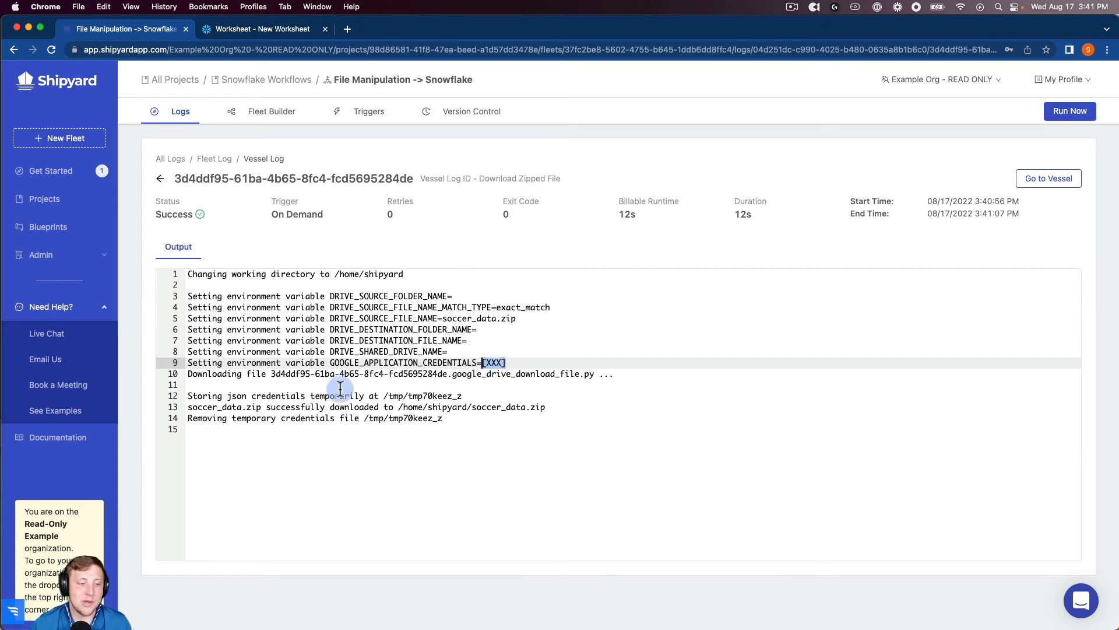
mouse_move(267, 407)
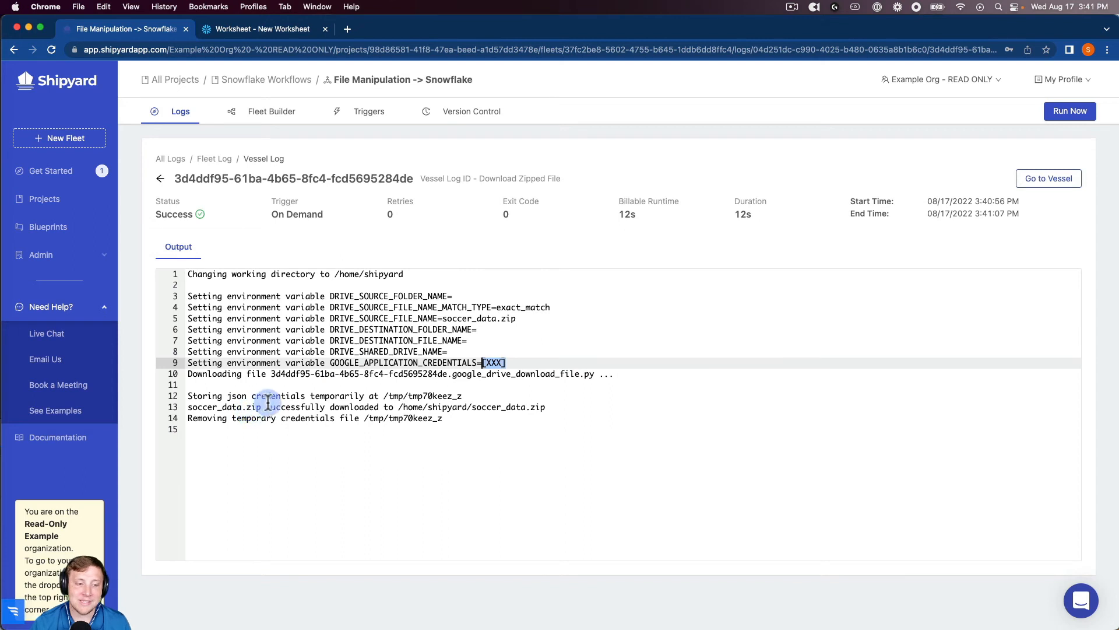
mouse_move(483, 420)
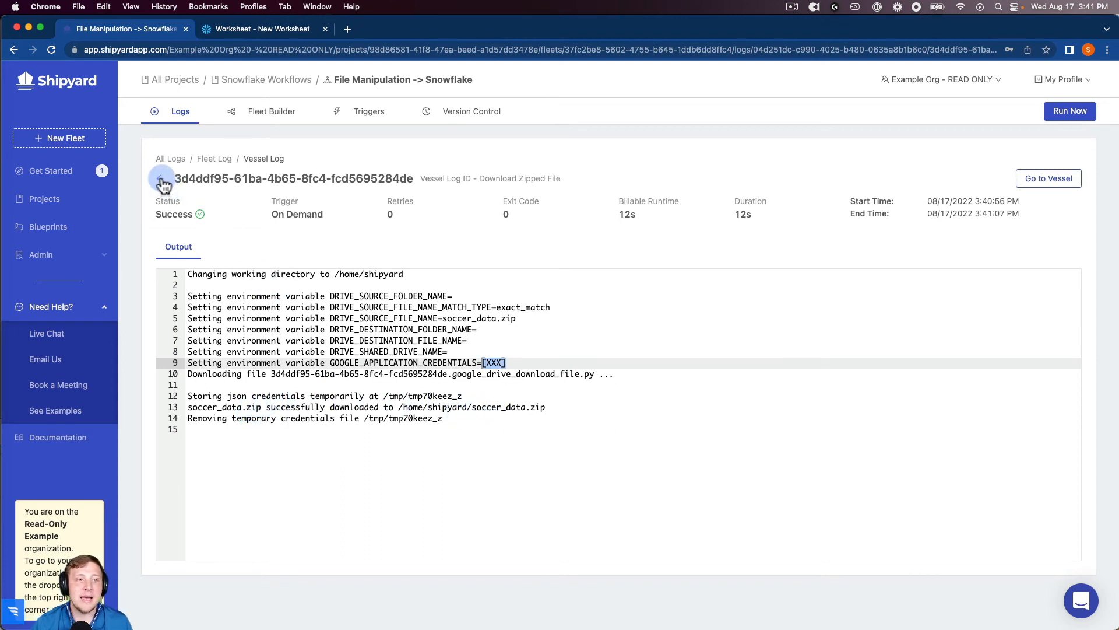
Check the steadfast_crab and salty_skiff vessel logs, then switch to the Snowflake worksheet.
click(162, 182)
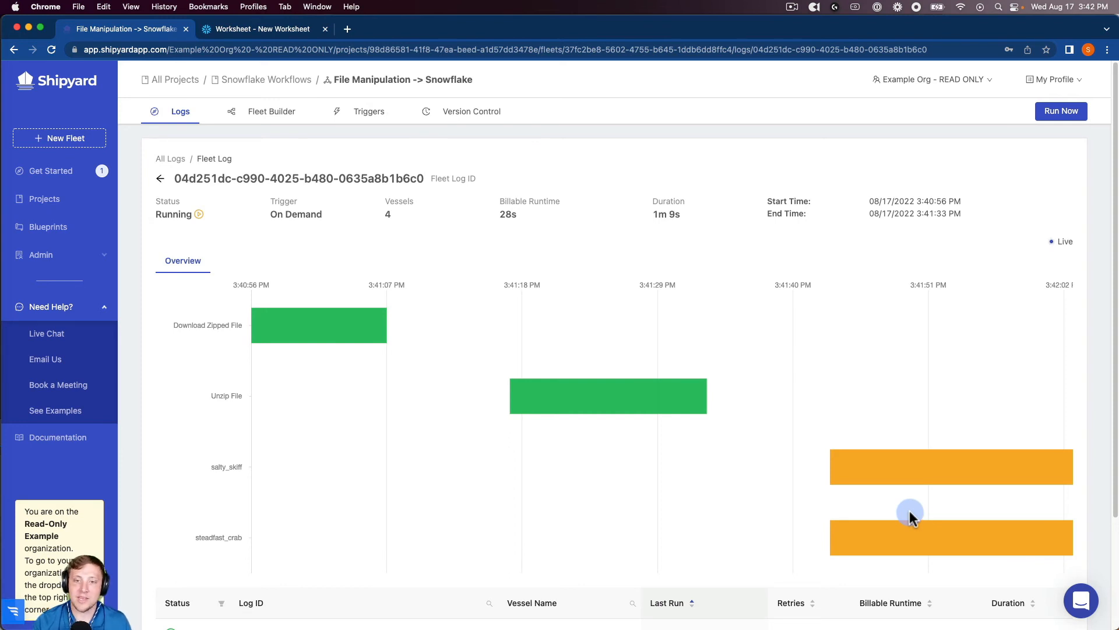
mouse_move(827, 457)
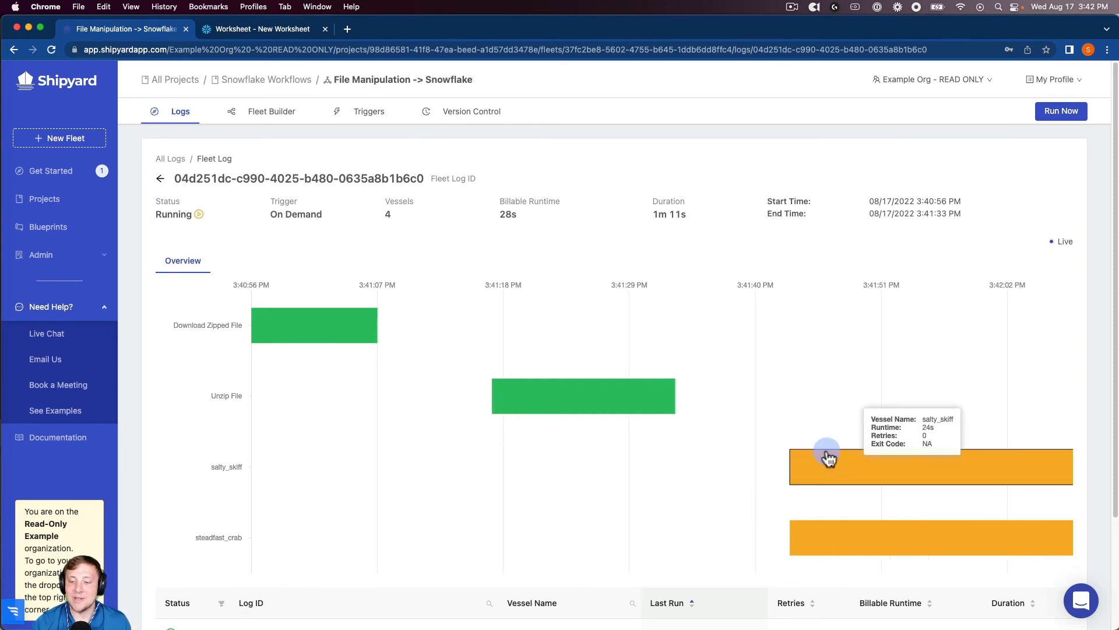
mouse_move(750, 417)
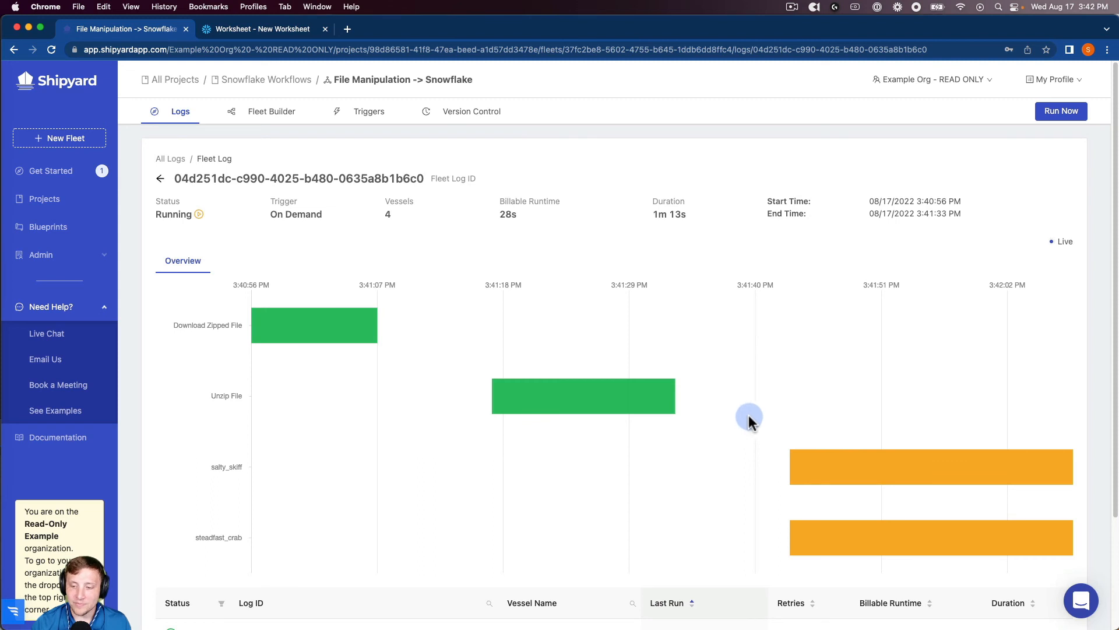
scroll(down, 3)
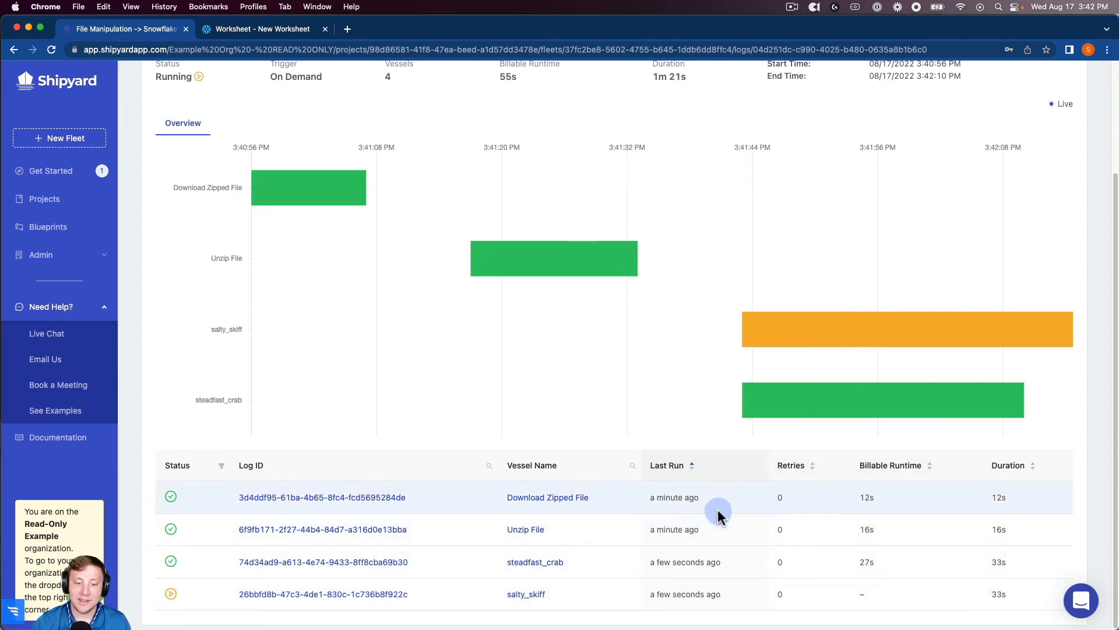
mouse_move(701, 406)
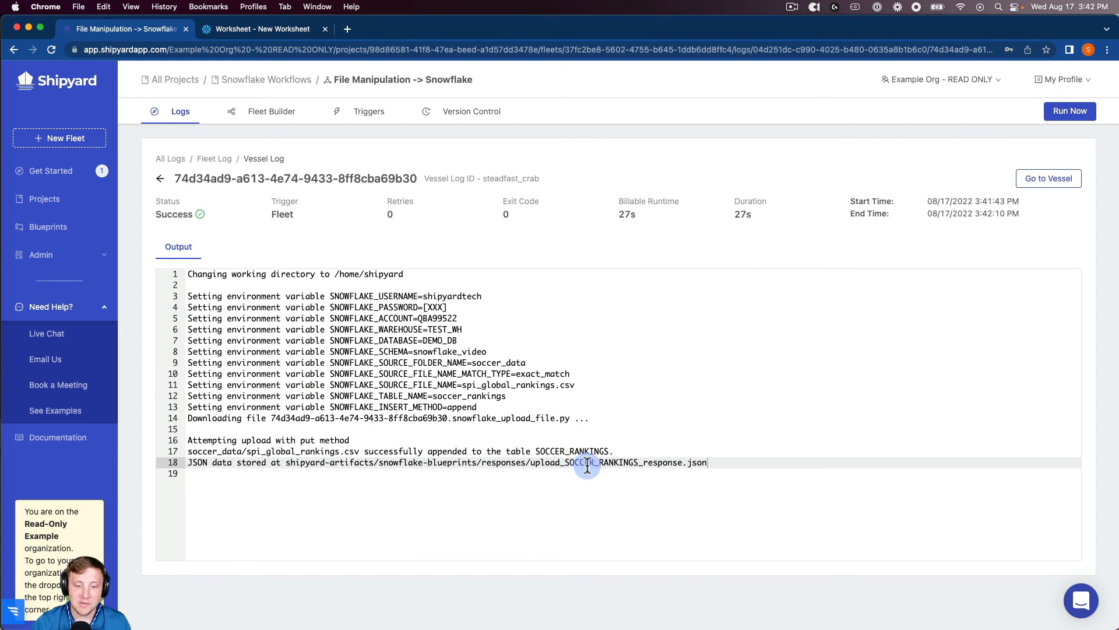
mouse_move(554, 422)
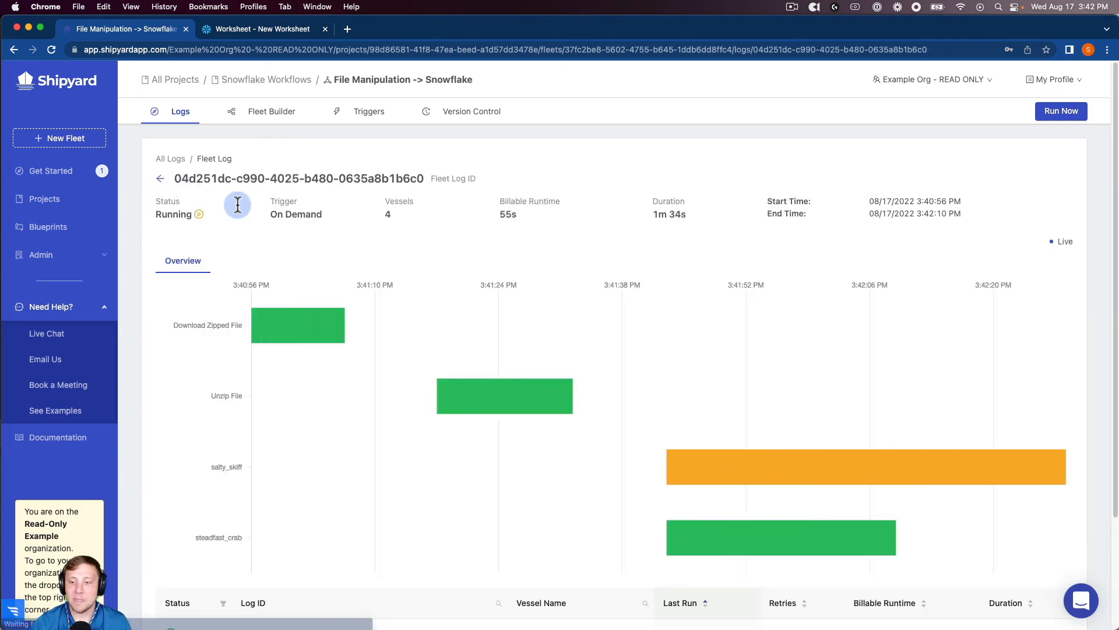
click(781, 537)
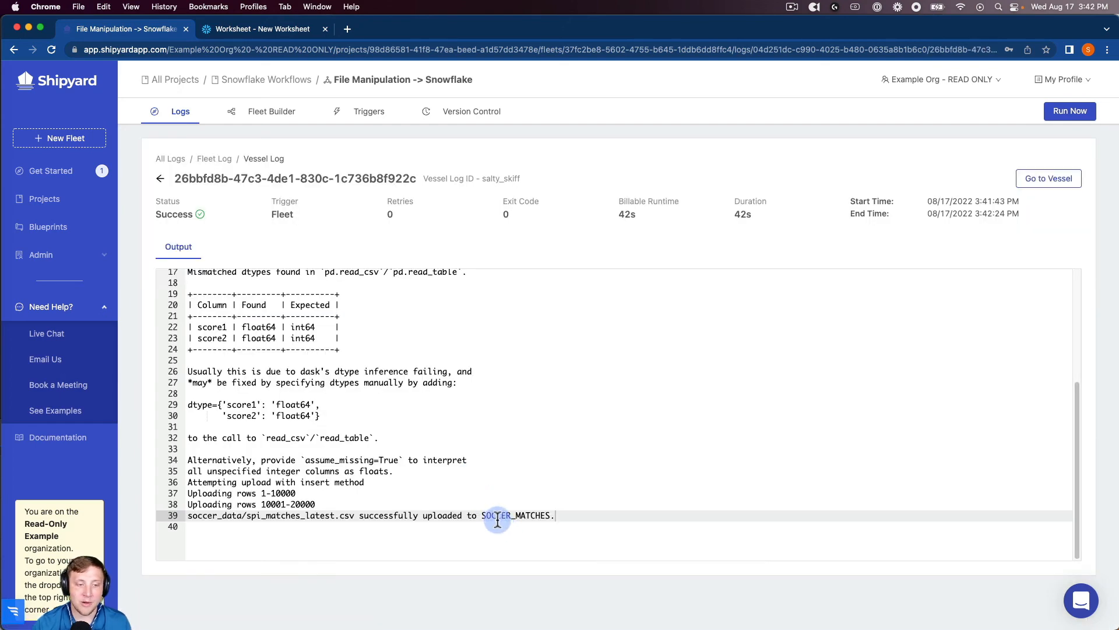
mouse_move(376, 221)
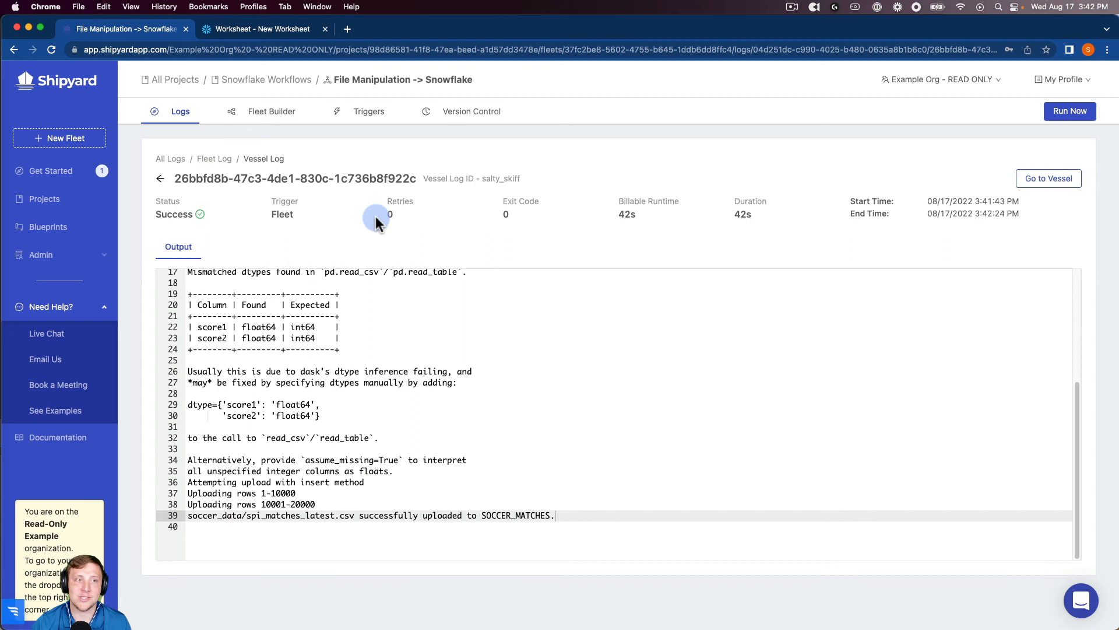
click(259, 29)
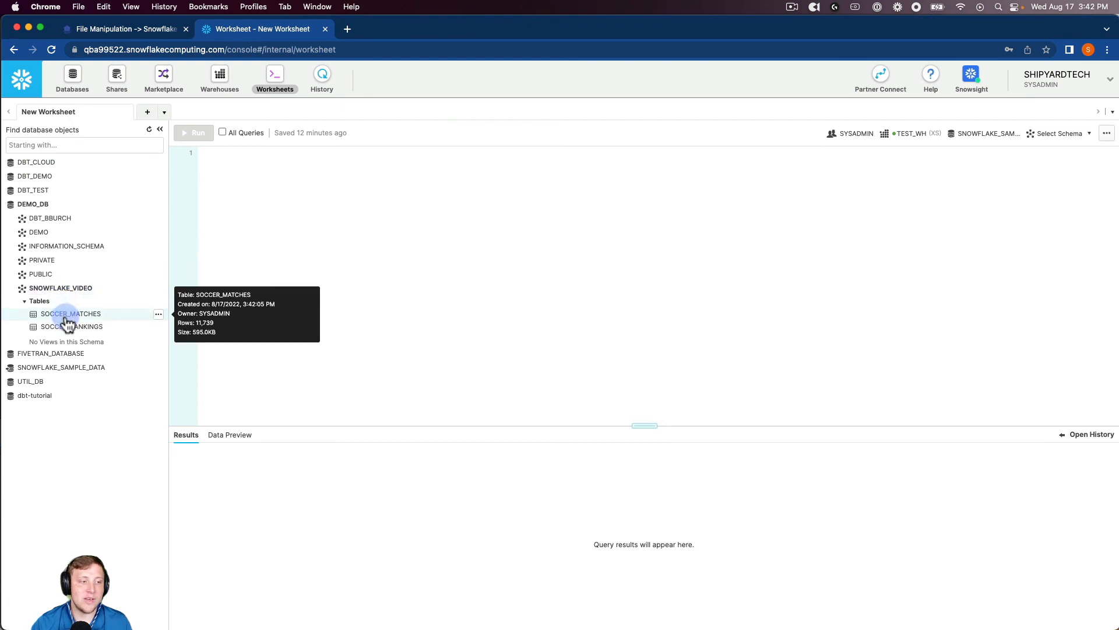
View the SOCCER_MATCHES (11,739 rows) and SOCCER_RANKINGS (1,280 rows) table details.
click(71, 314)
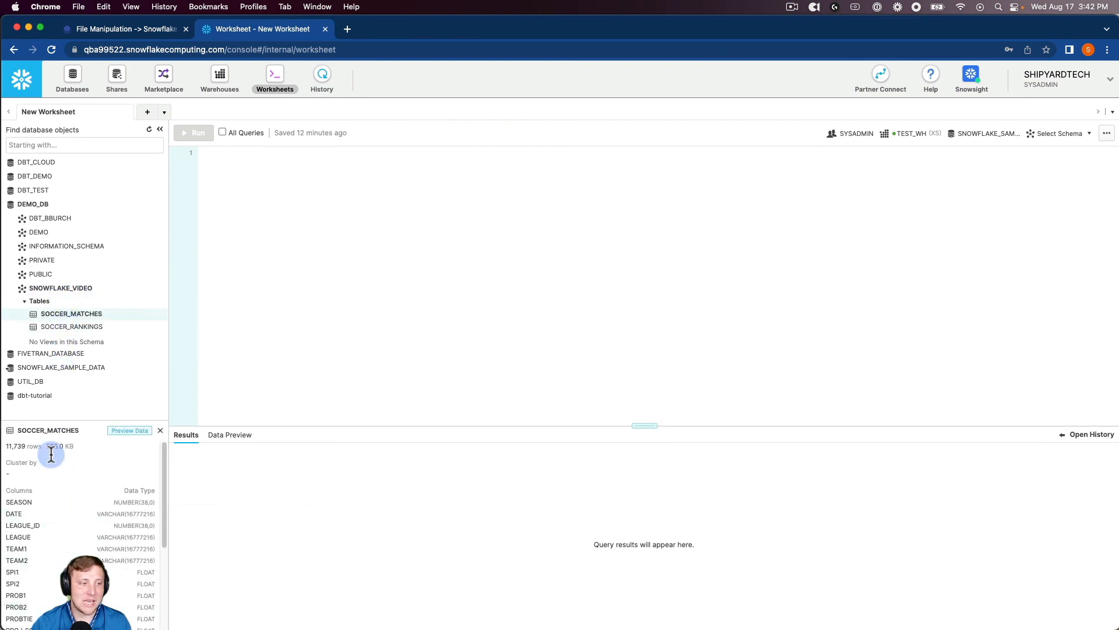
click(72, 326)
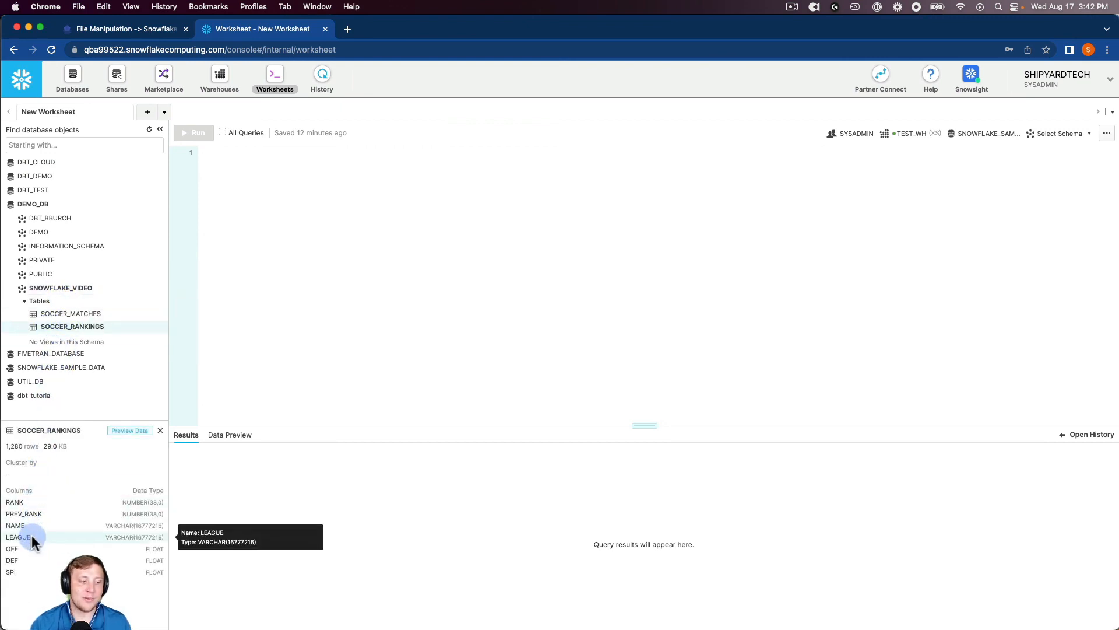
mouse_move(50, 481)
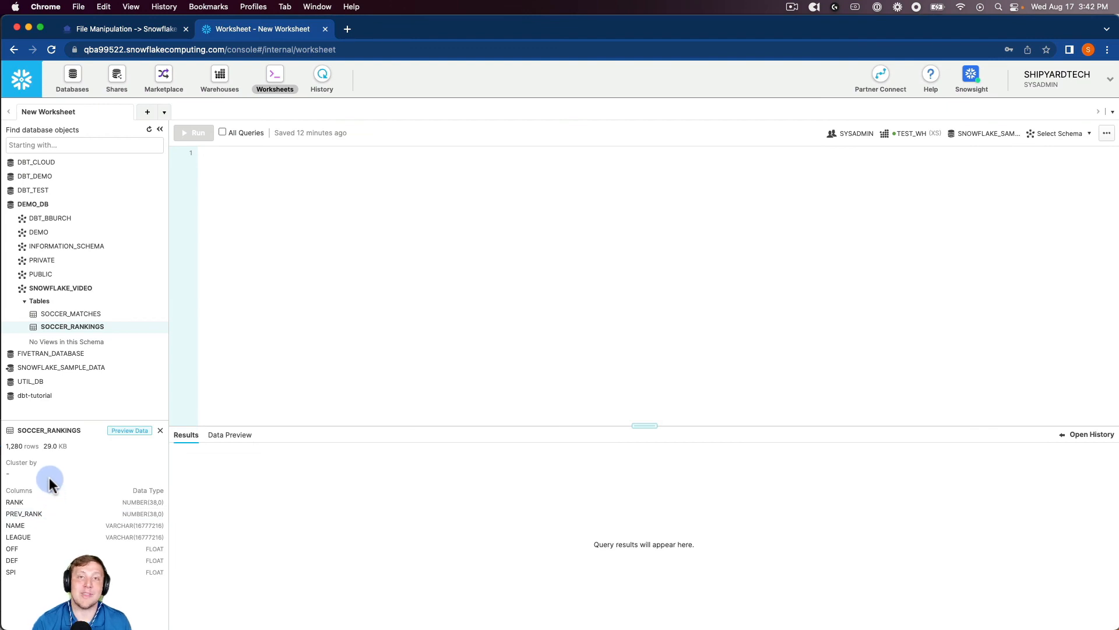